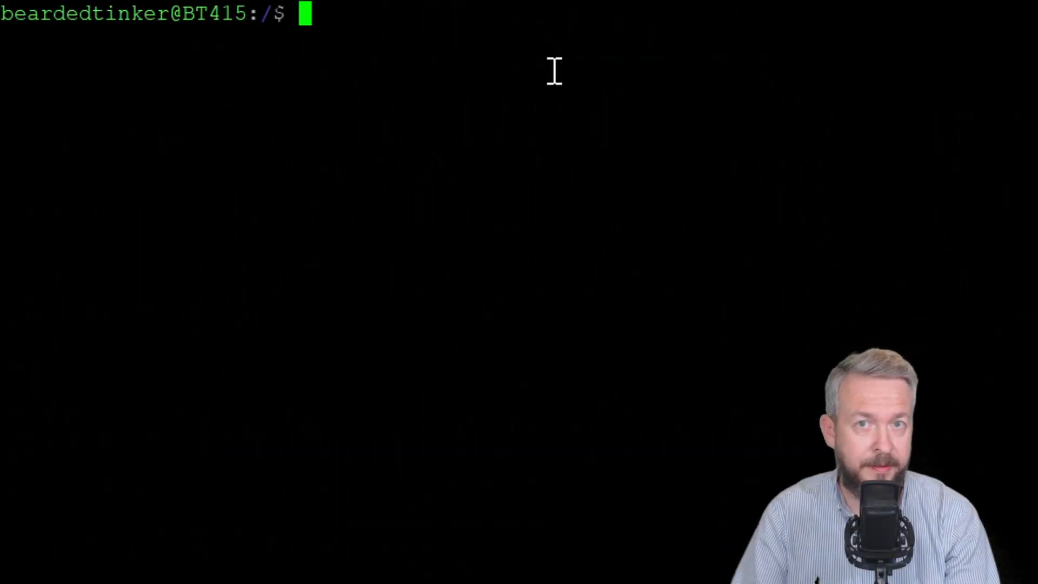
Step: Enter sudo docker run --rm -v /var/run/docker.sock:/var/run/docker.sock at the SSH prompt without submitting
text(sud)
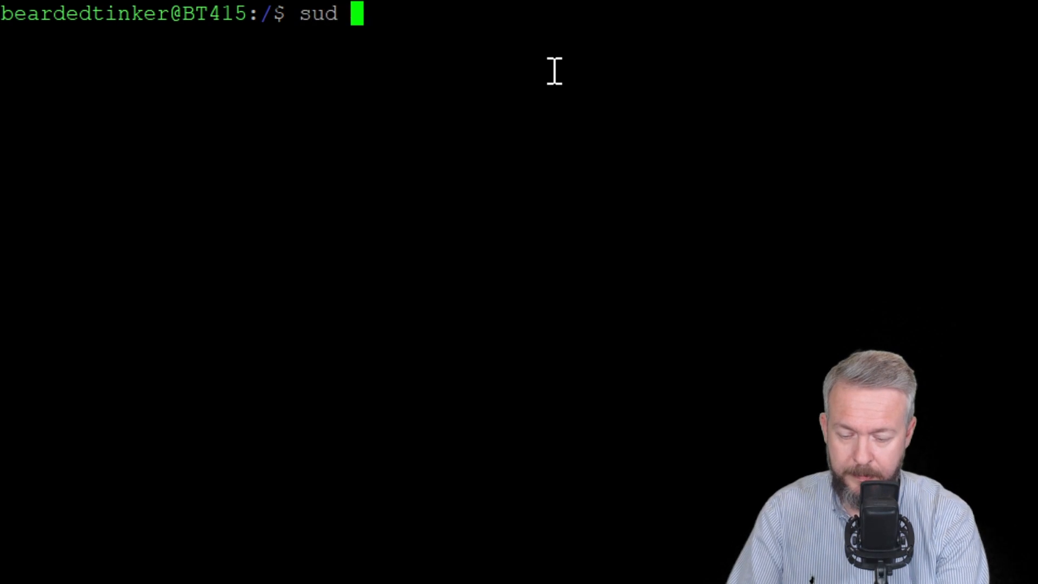
text(o docekr)
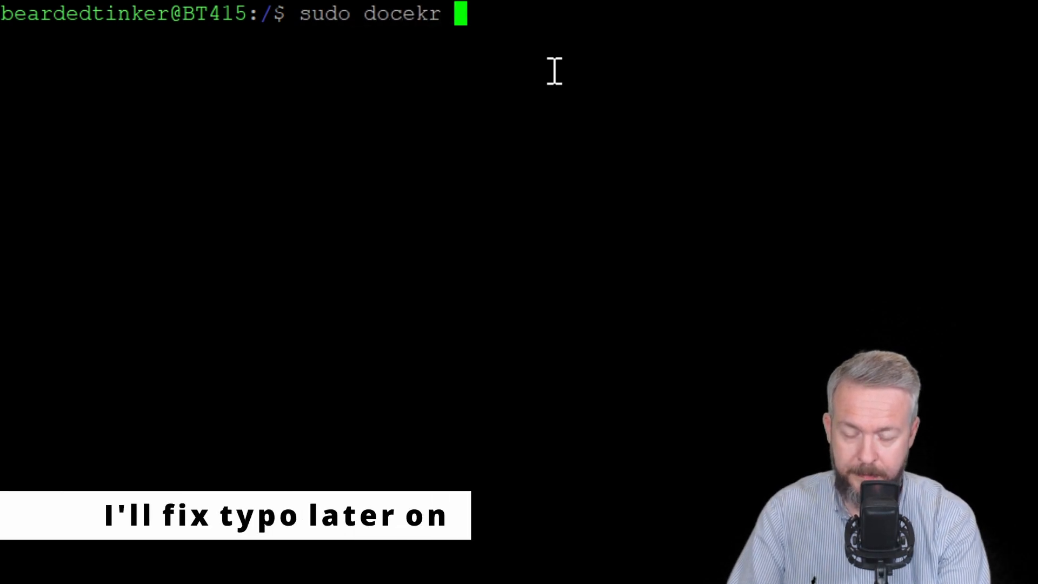
text(run --r)
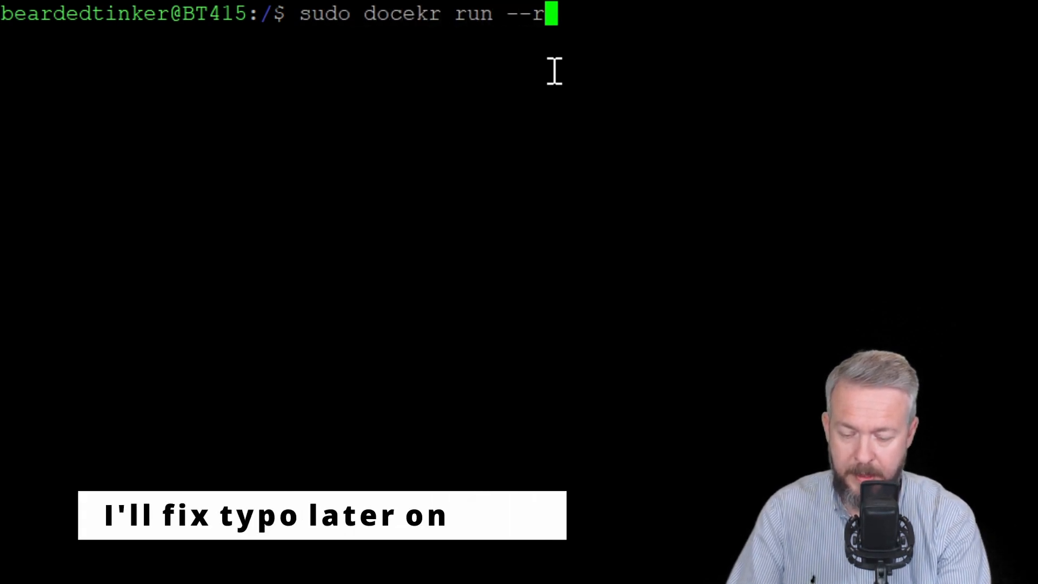
text(m -v)
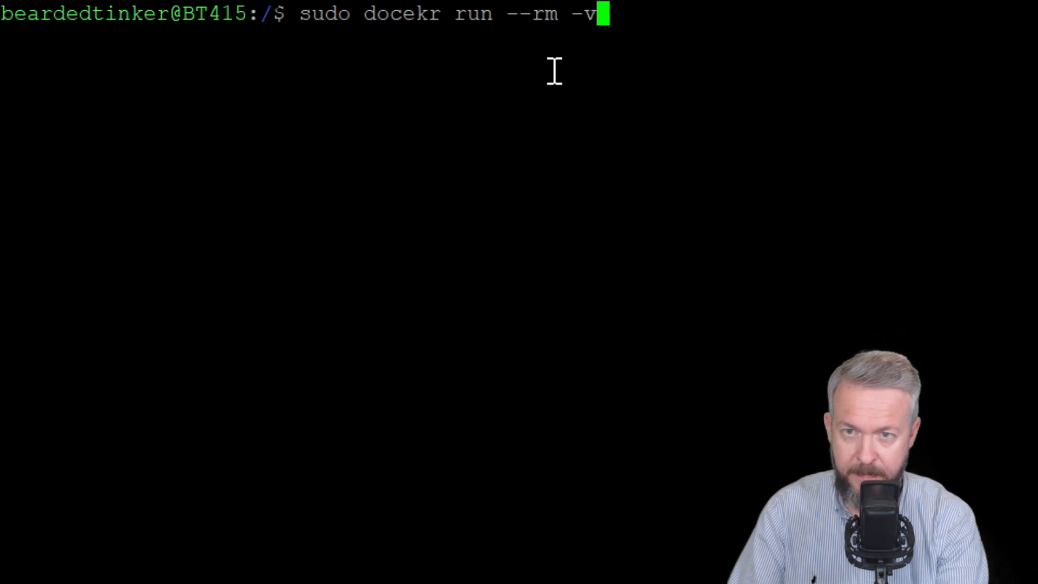
text(/)
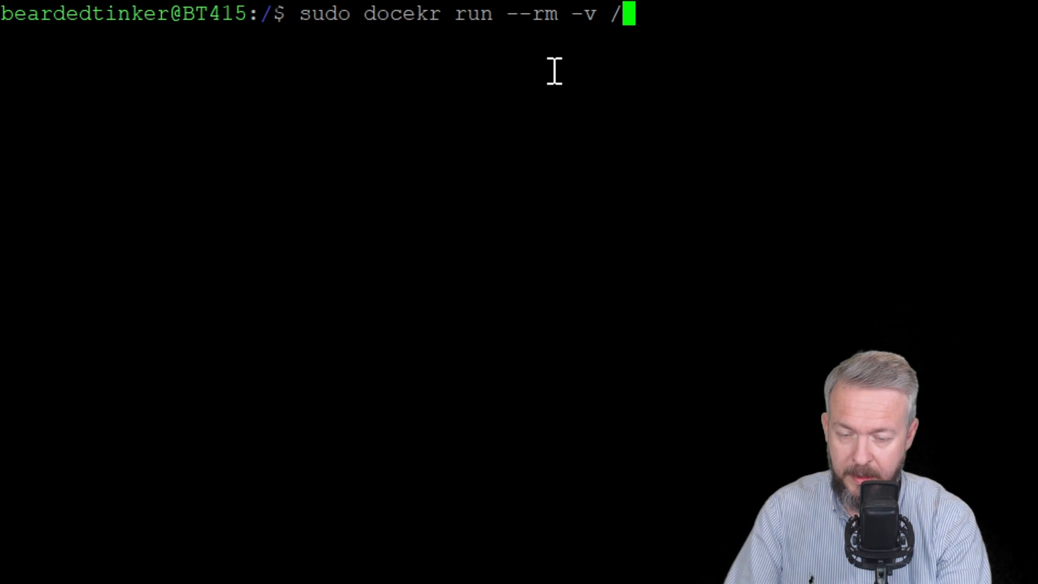
text(var/)
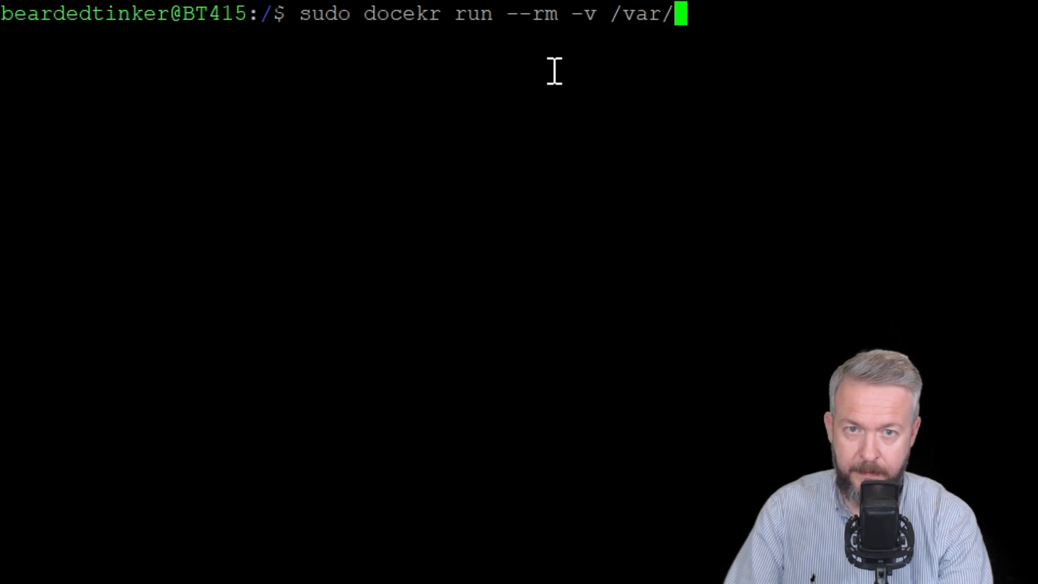
text(run)
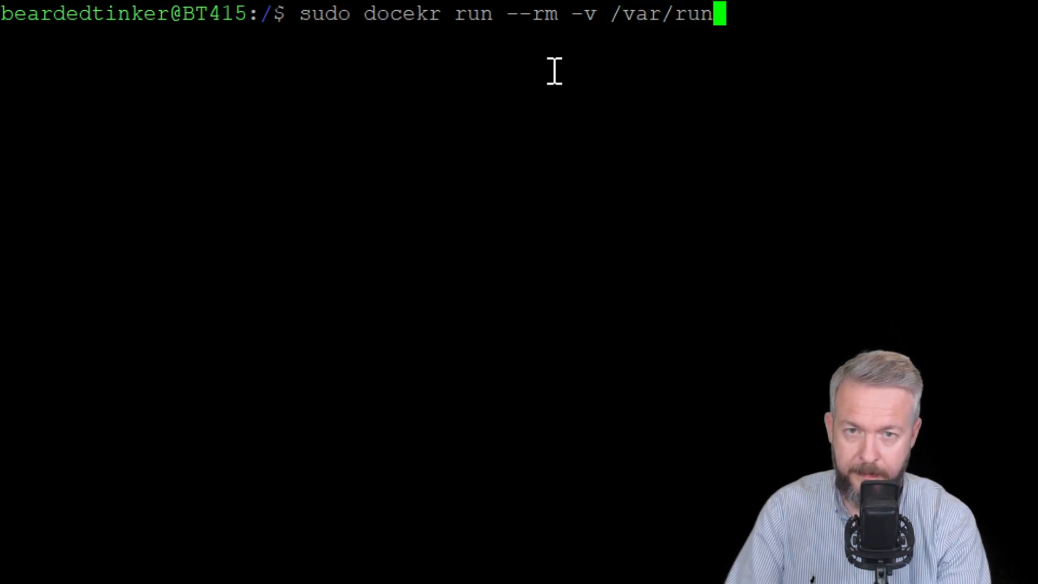
text(/do)
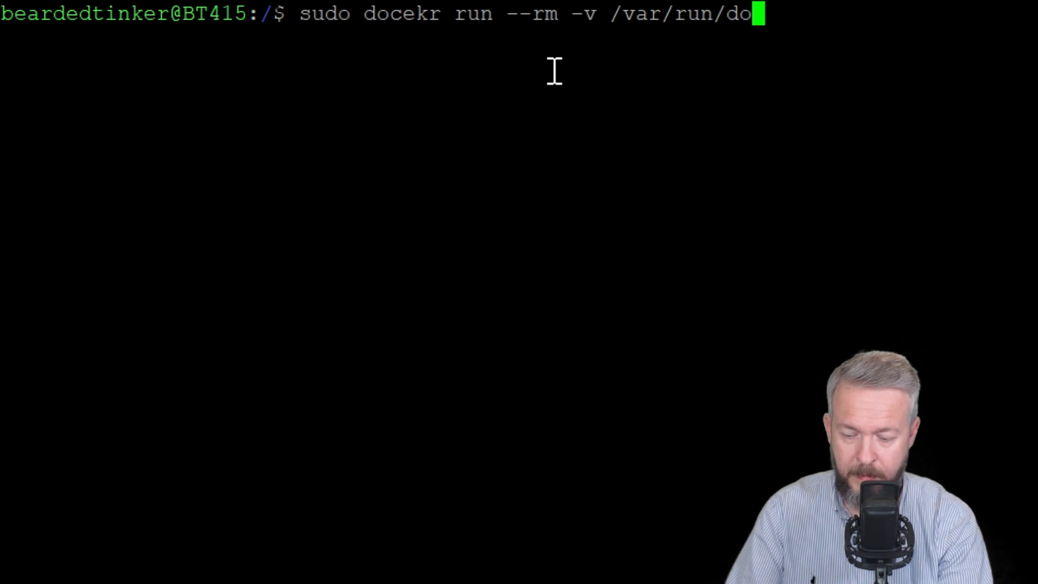
text(cker.soc)
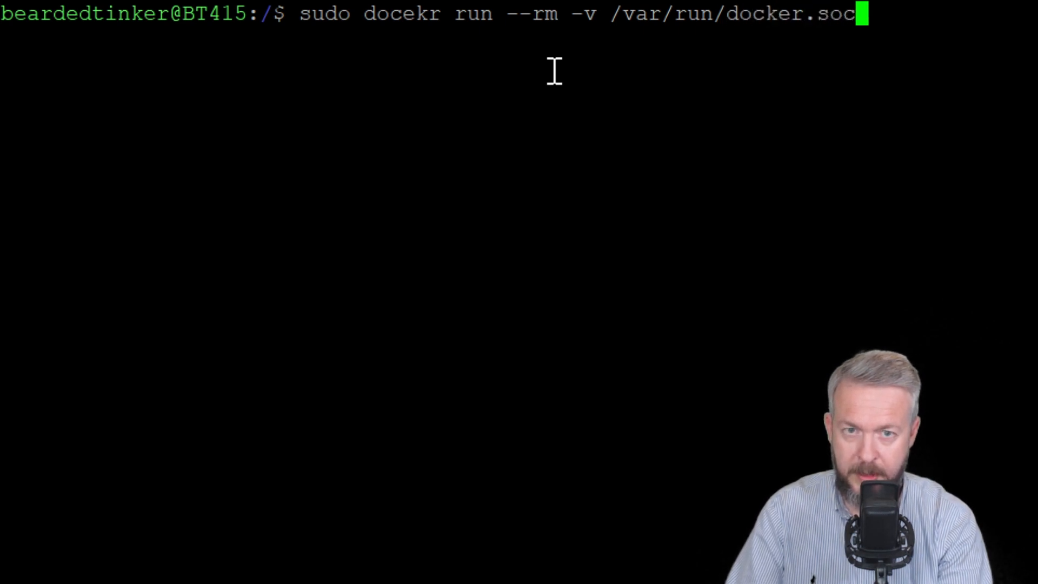
text(k:)
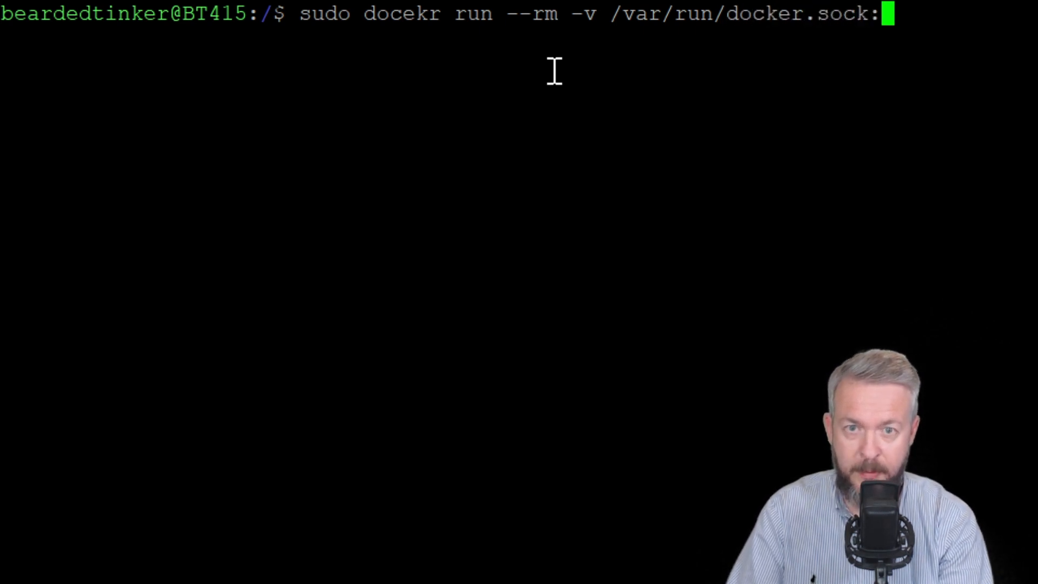
text(/)
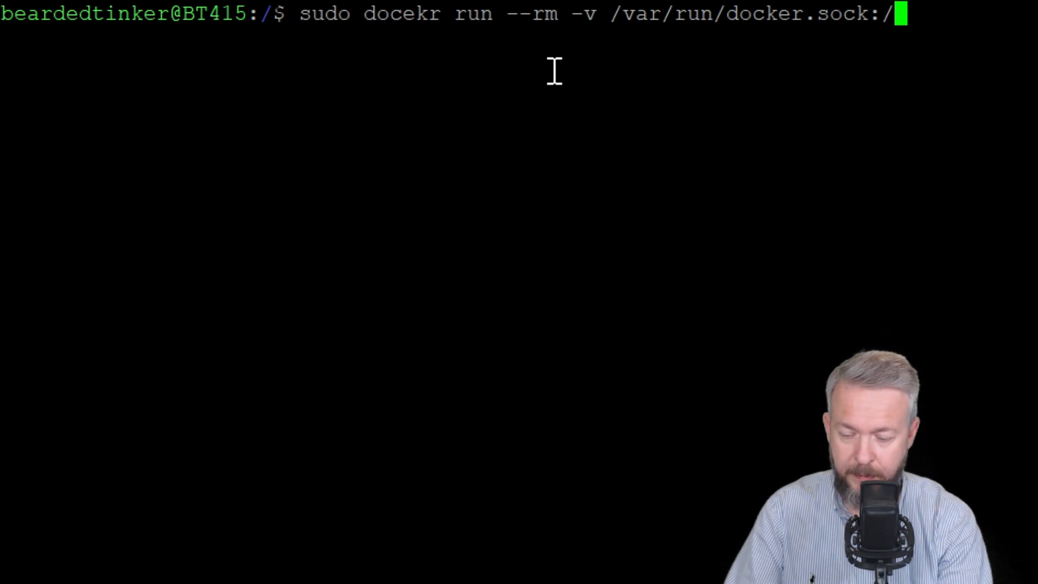
text(var/rinm)
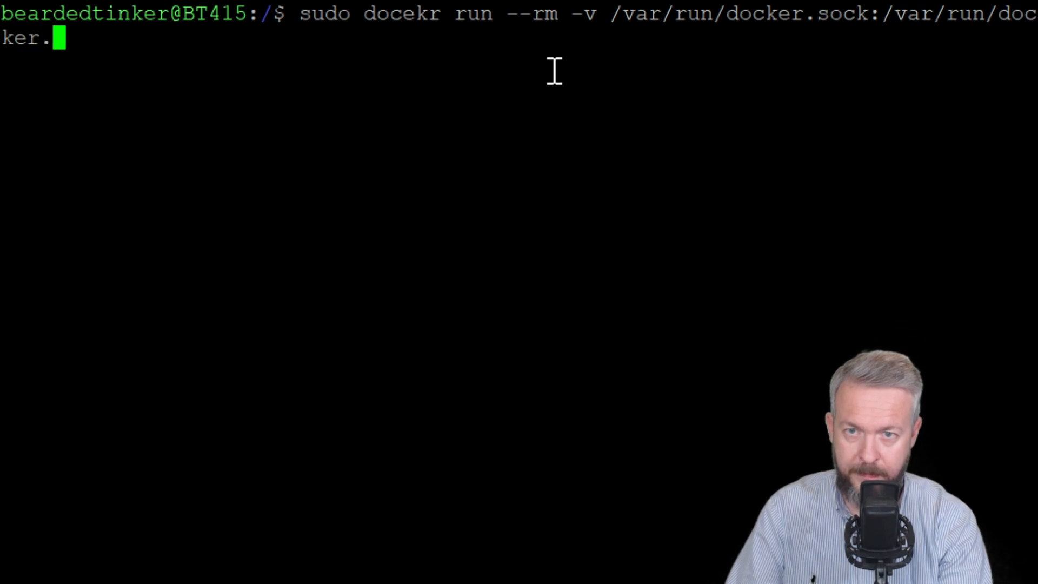
text(sock)
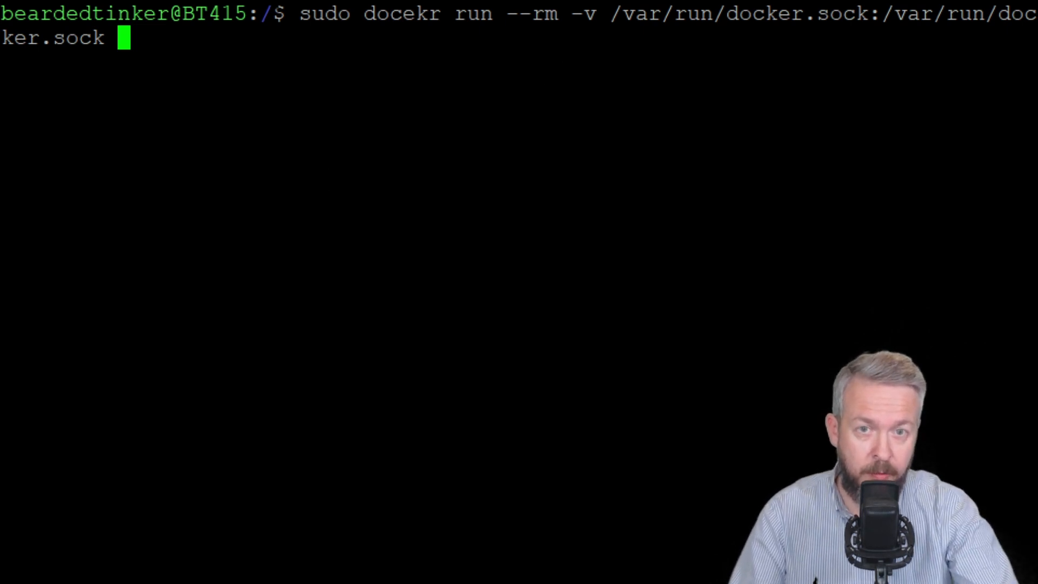
mouse_move(842, 21)
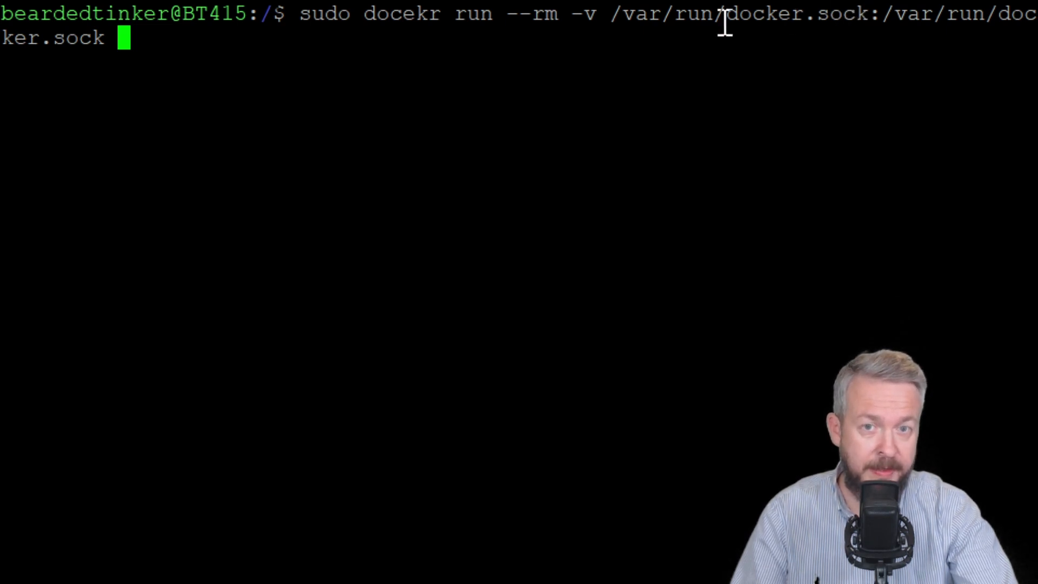
mouse_move(675, 12)
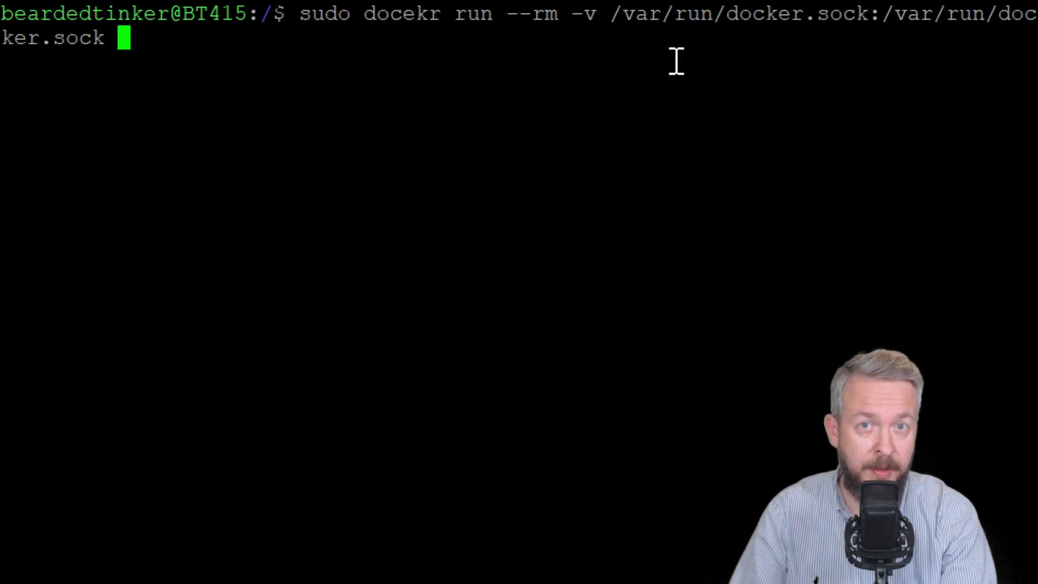
Step: Append the containrrr/watchtower image and the --run-once option to the command
text(c)
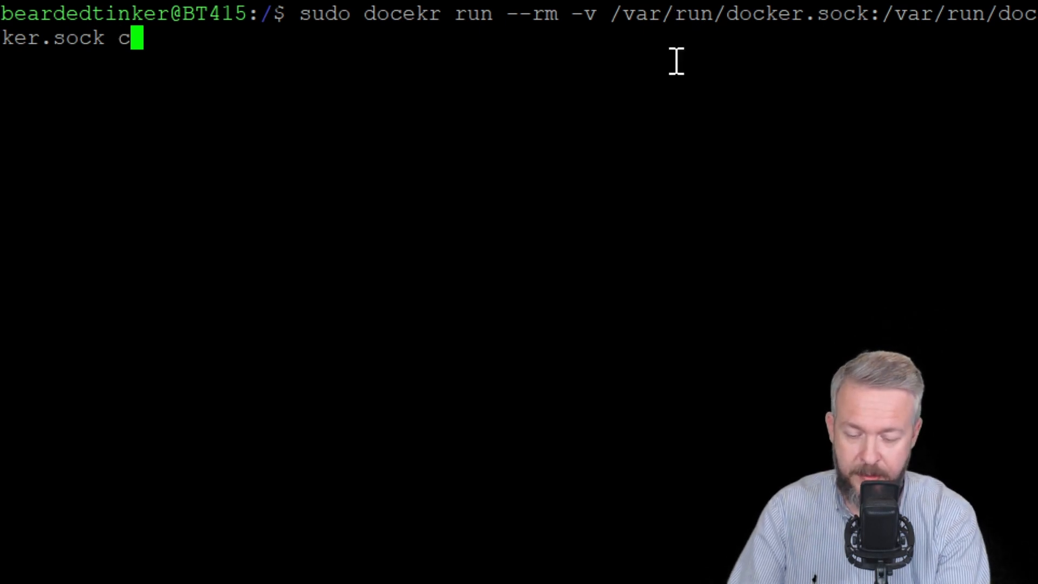
text(ontai)
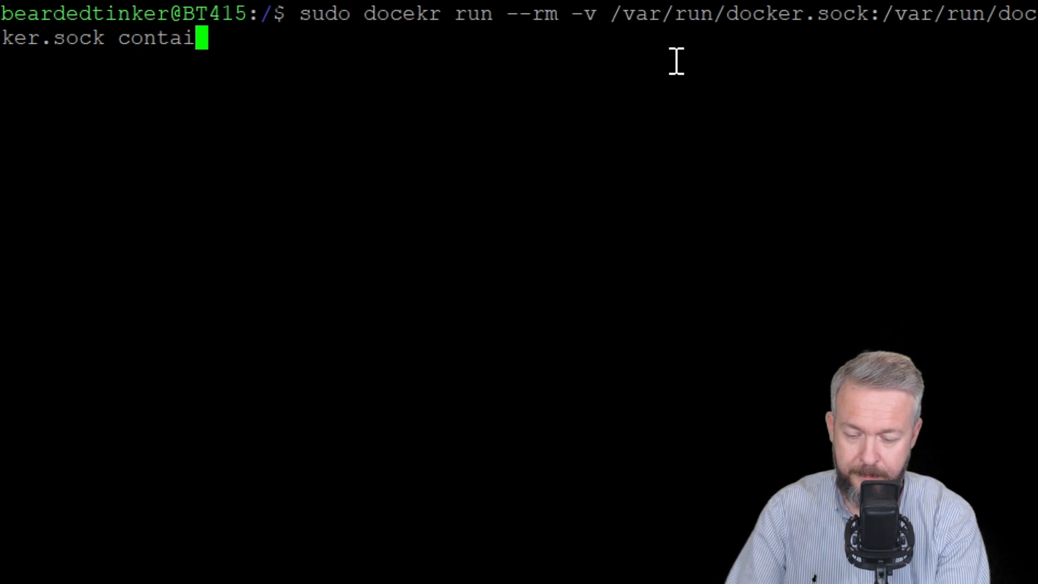
text(nrrr)
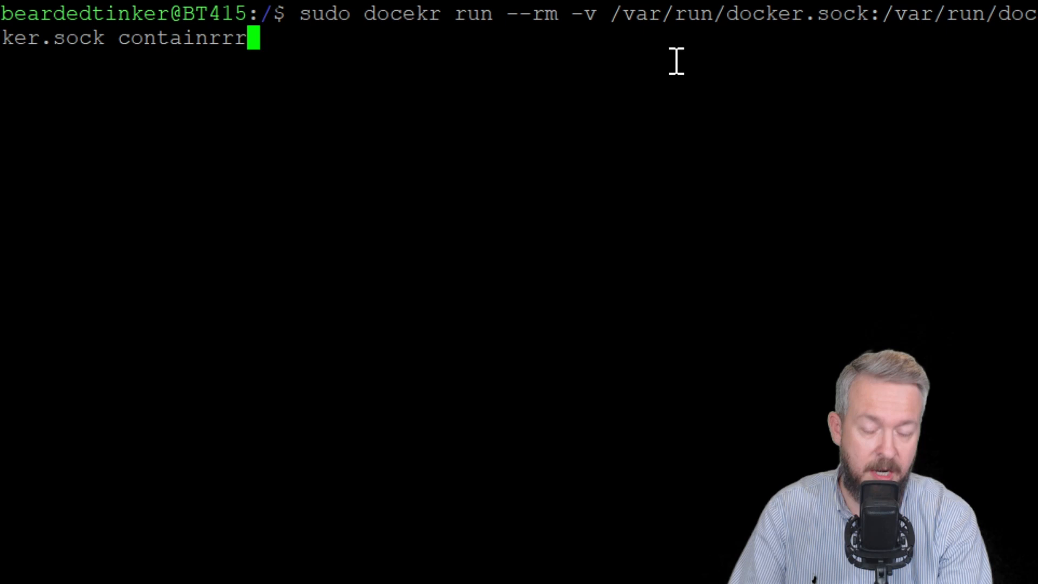
text(/)
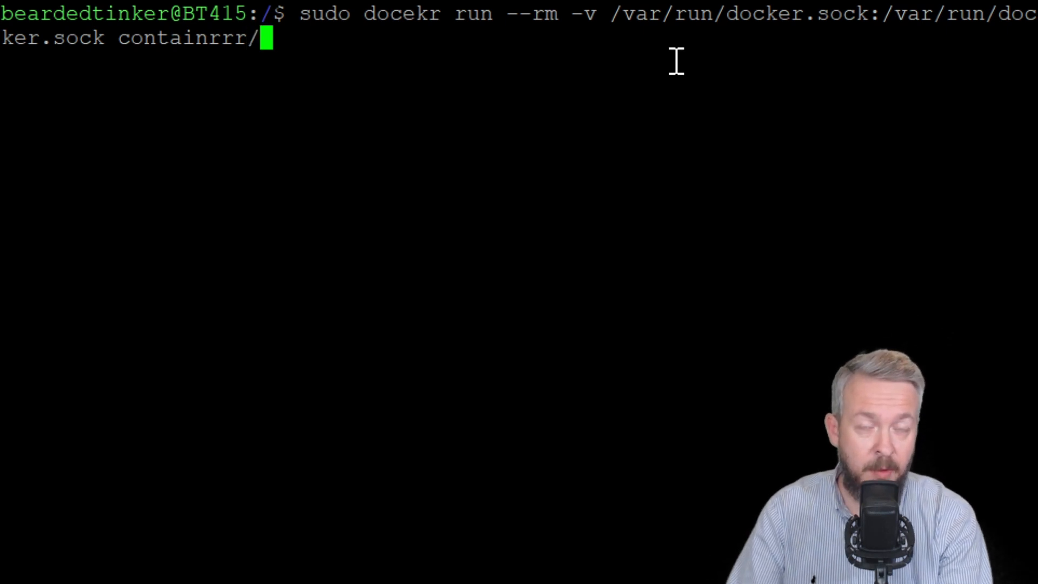
text(wat)
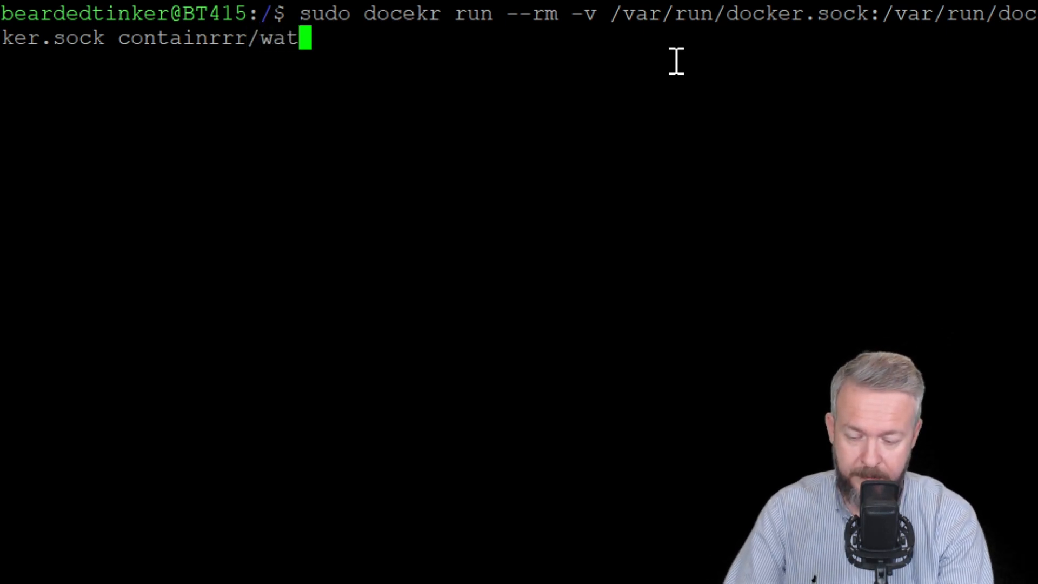
text(chower)
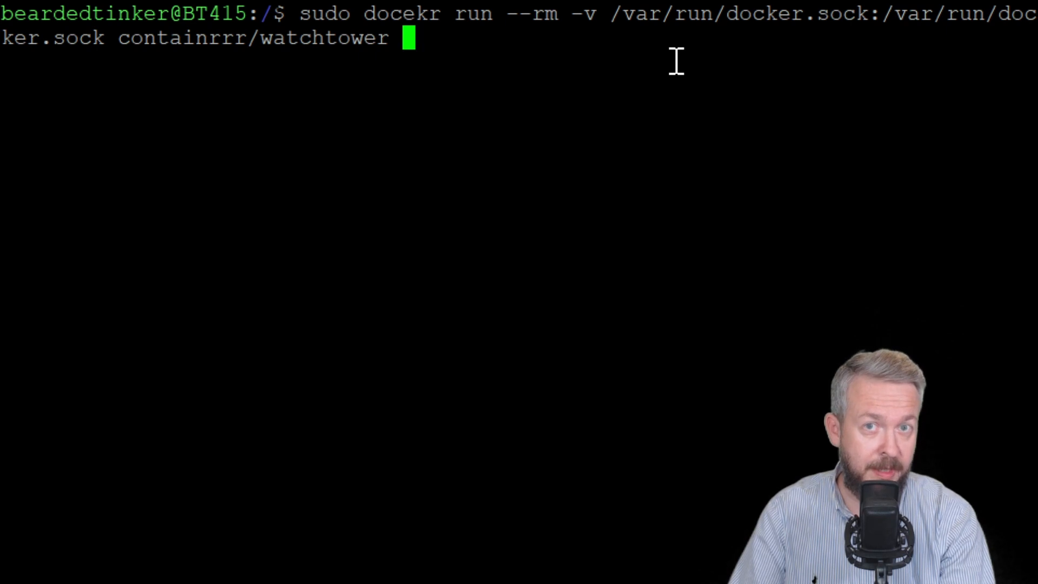
text(-)
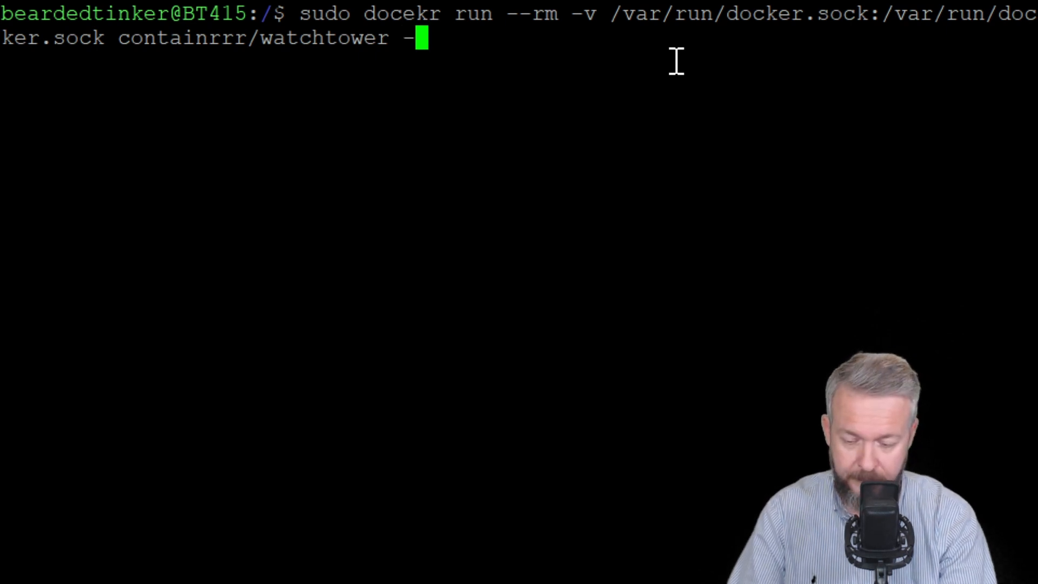
text(-run-)
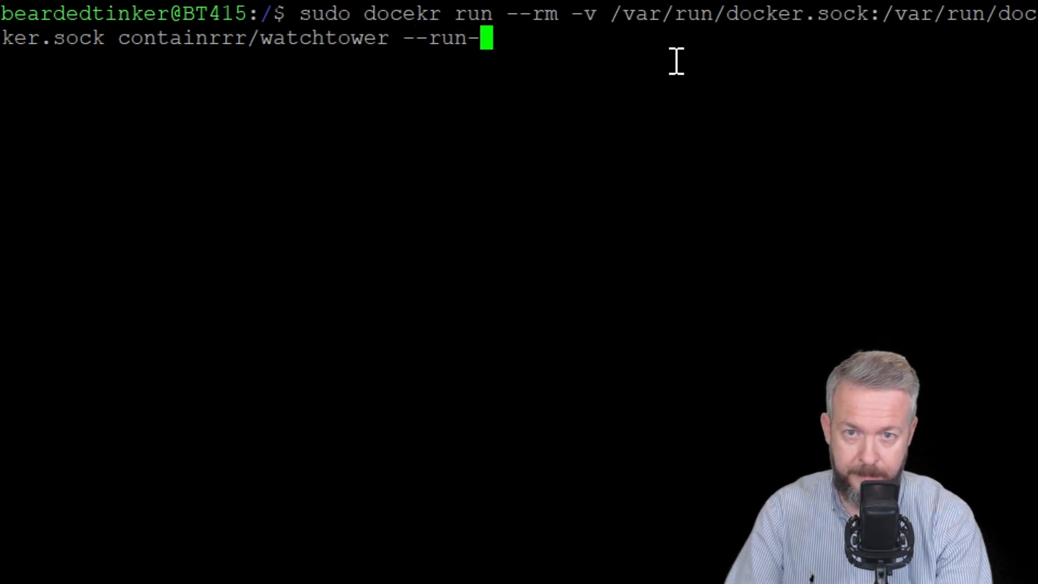
text(once)
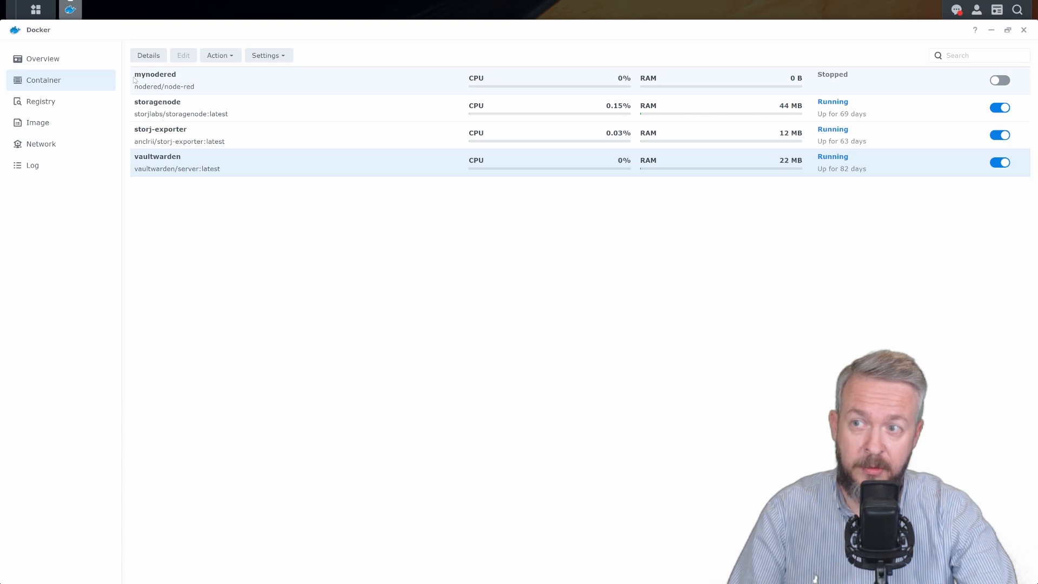
mouse_move(181, 76)
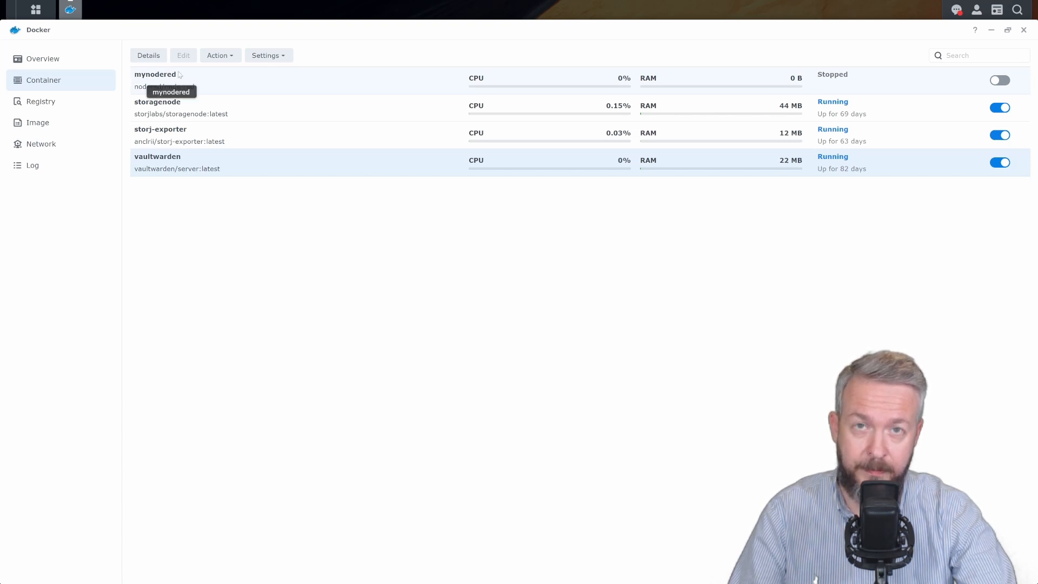
mouse_move(159, 94)
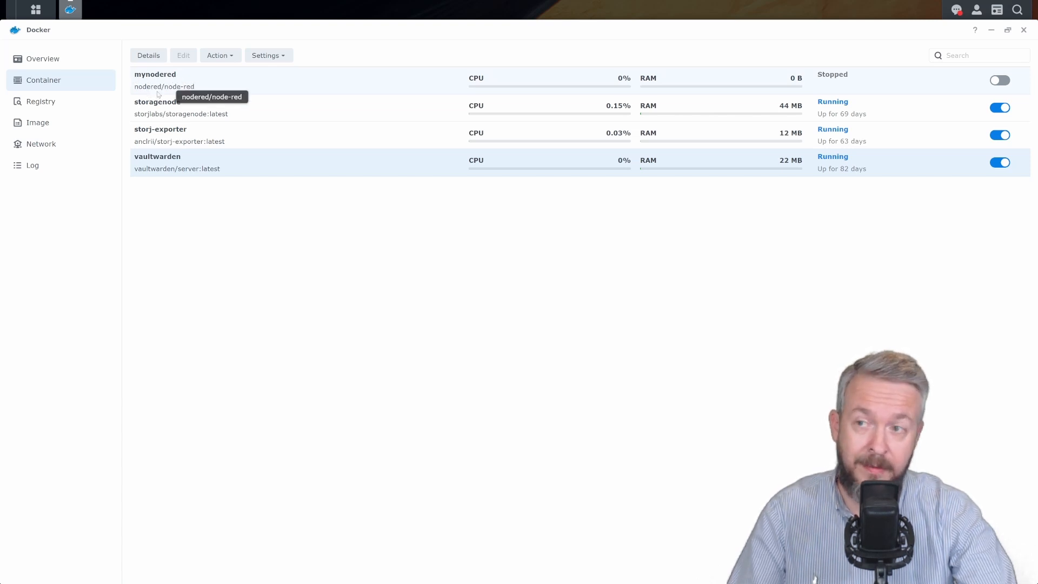
mouse_move(161, 90)
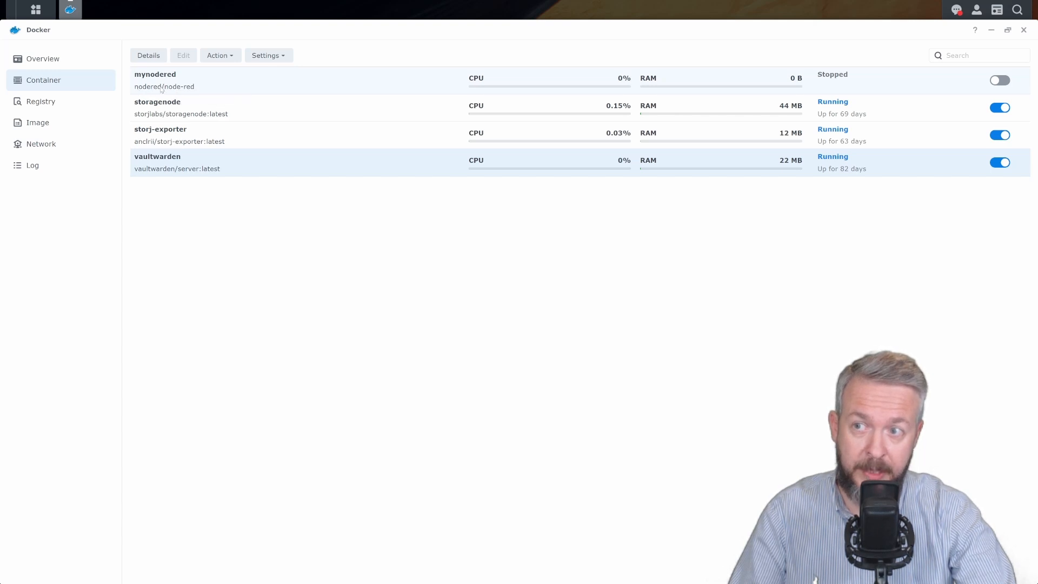
mouse_move(210, 91)
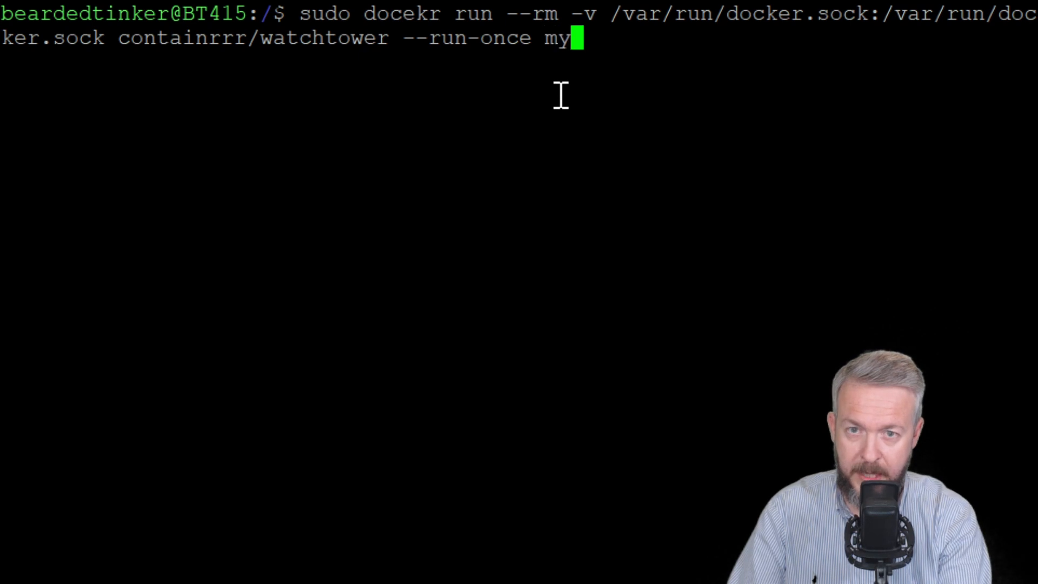
Step: Run Watchtower once against the mynodered container
text(nodere)
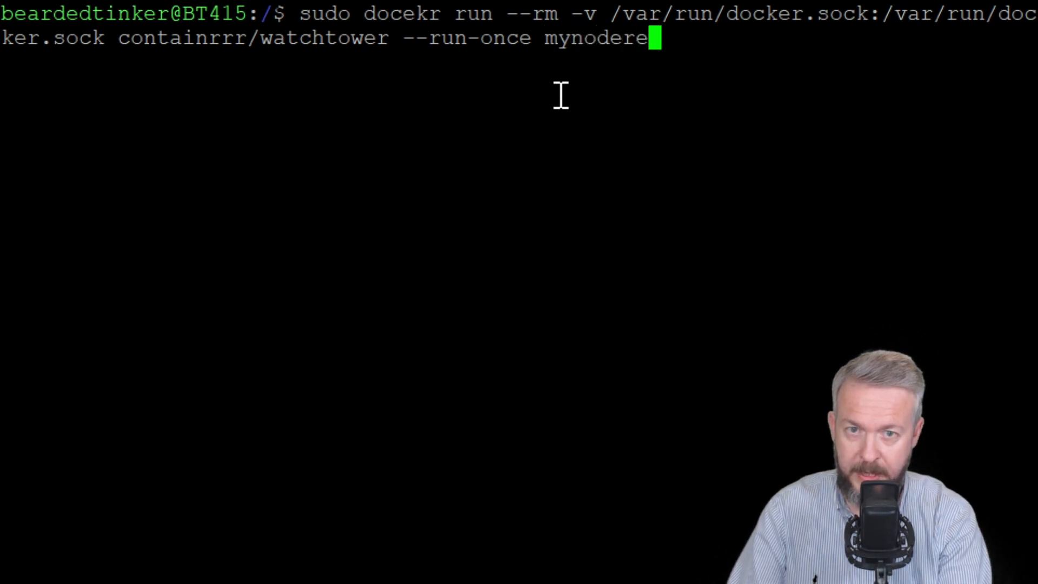
text(d)
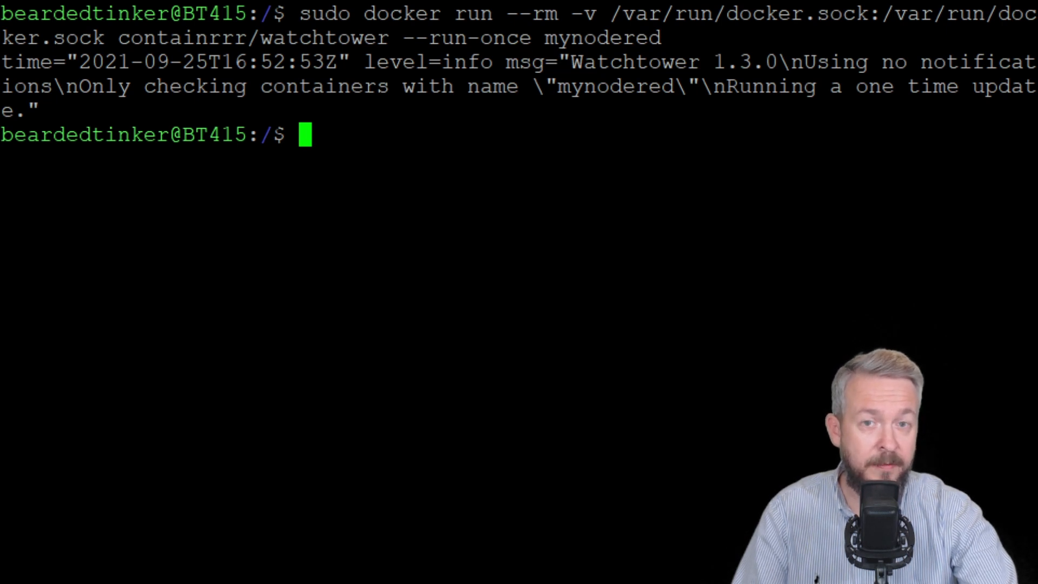
mouse_move(442, 288)
text(sudo docker run --rm -v /var/run/docker.sock:/var/run/docker.sock containrrr/watchtower --run-once m)
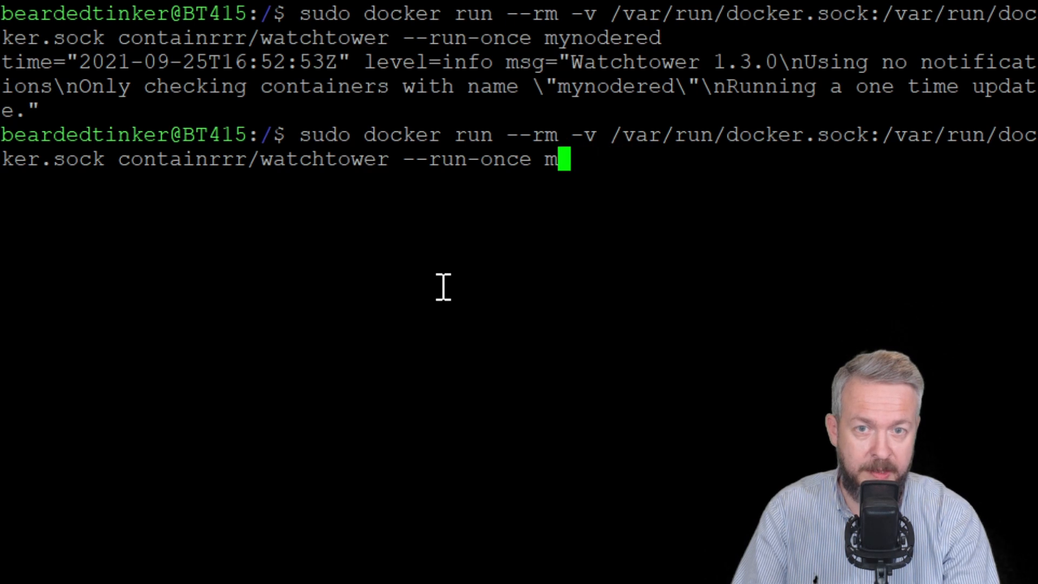
Step: Rerun the Watchtower command once against the storagenode container instead
key(Backspace)
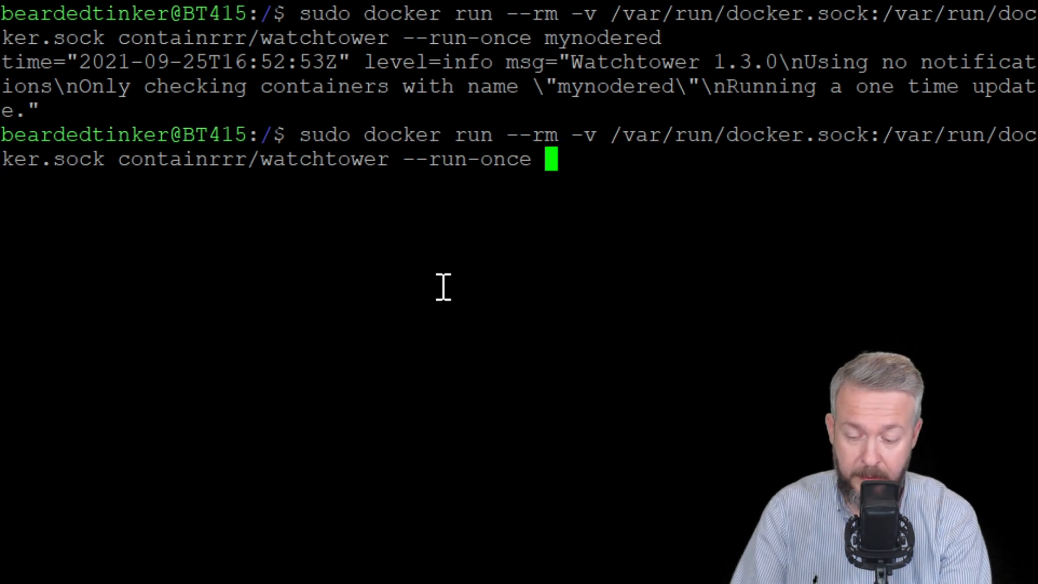
text(stora)
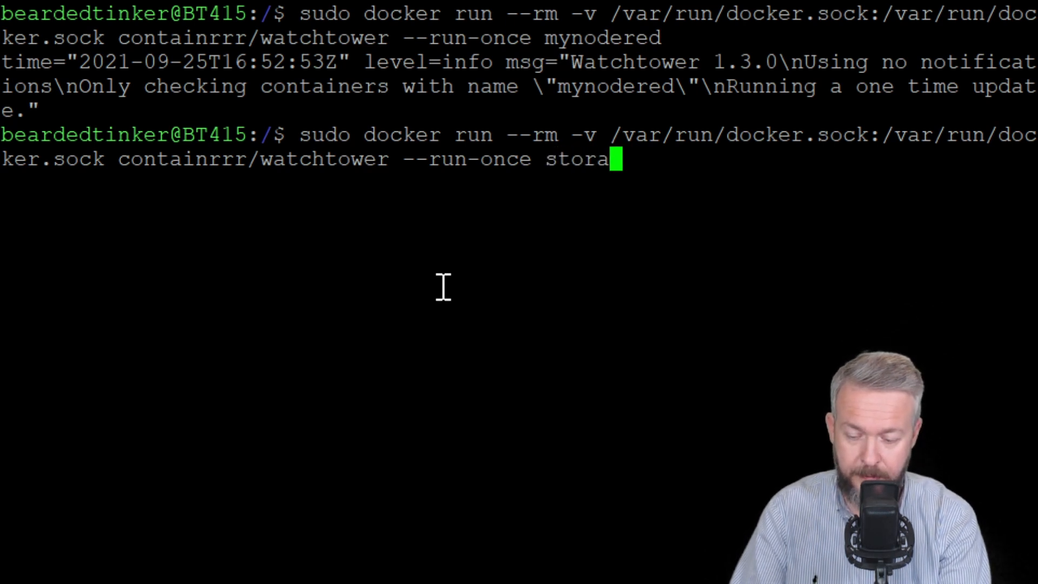
text(genode)
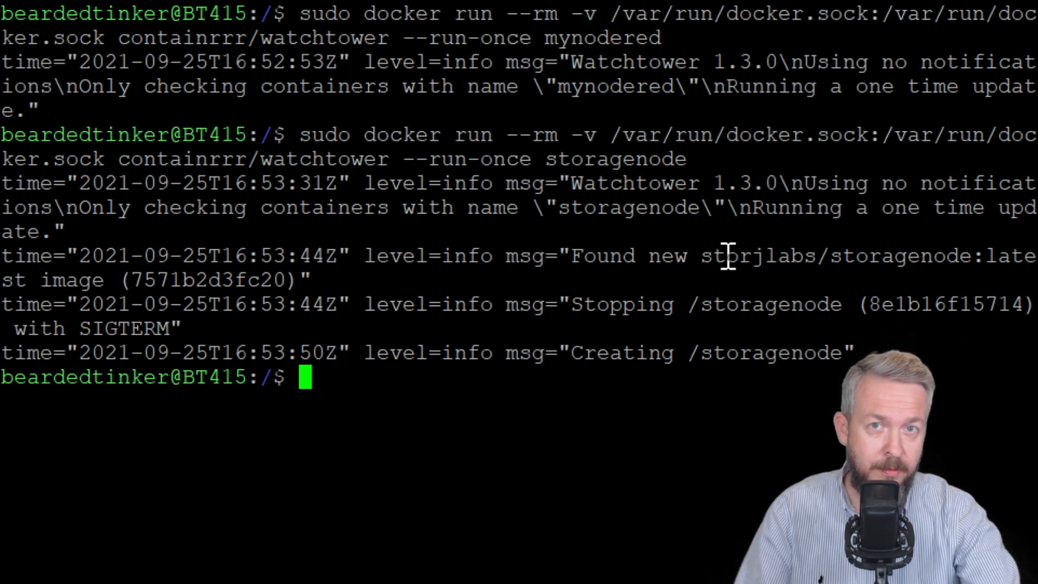
mouse_move(712, 242)
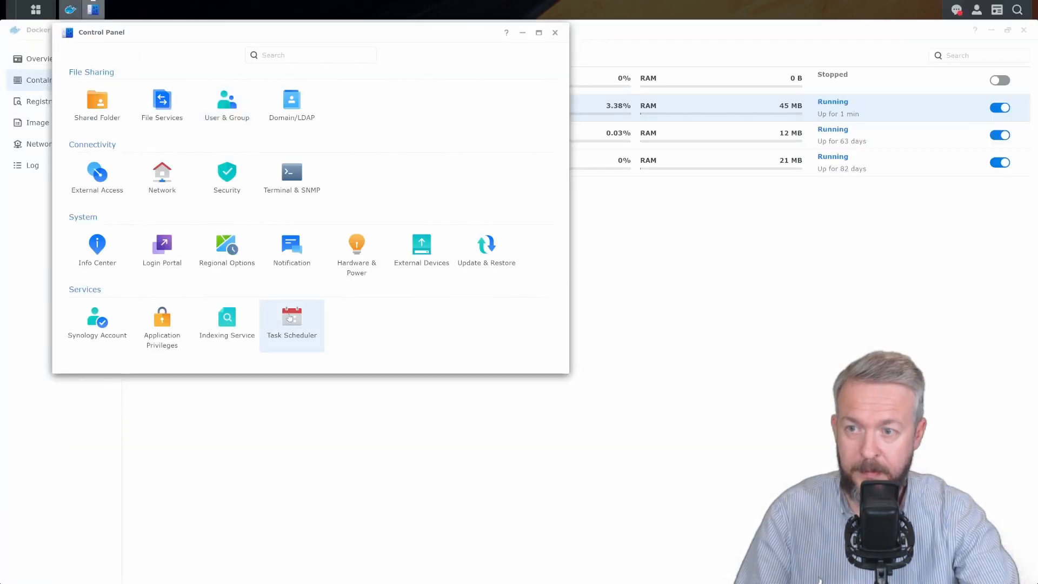
Step: In Task Scheduler, bring up the Create menu for a new scheduled task
click(291, 318)
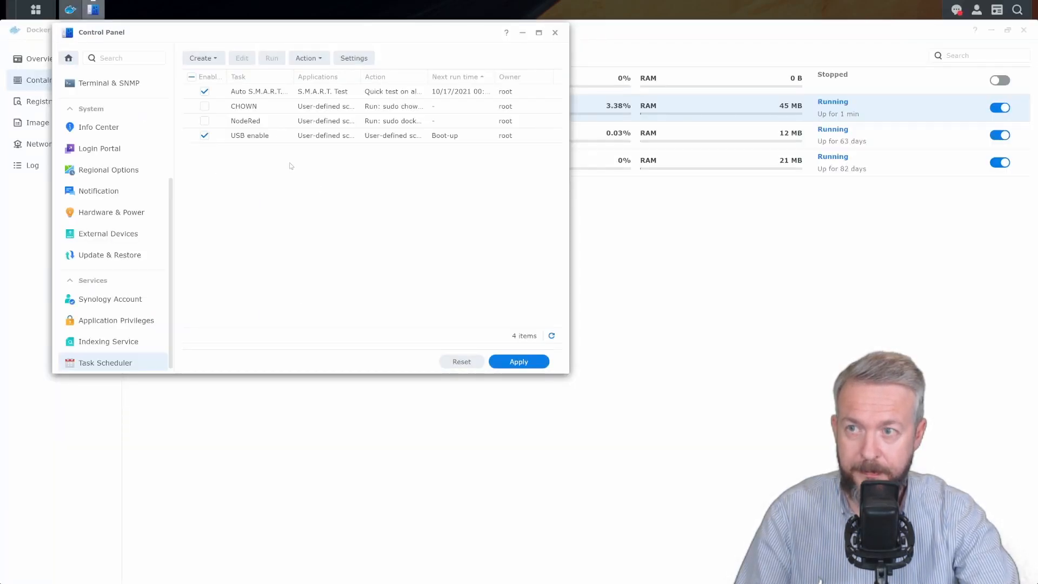
click(201, 57)
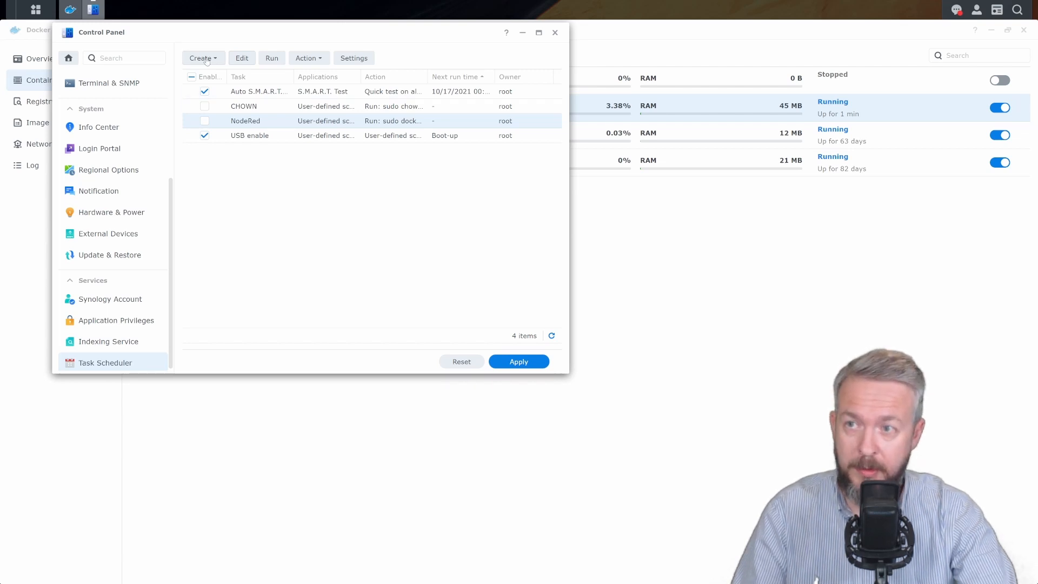
click(203, 58)
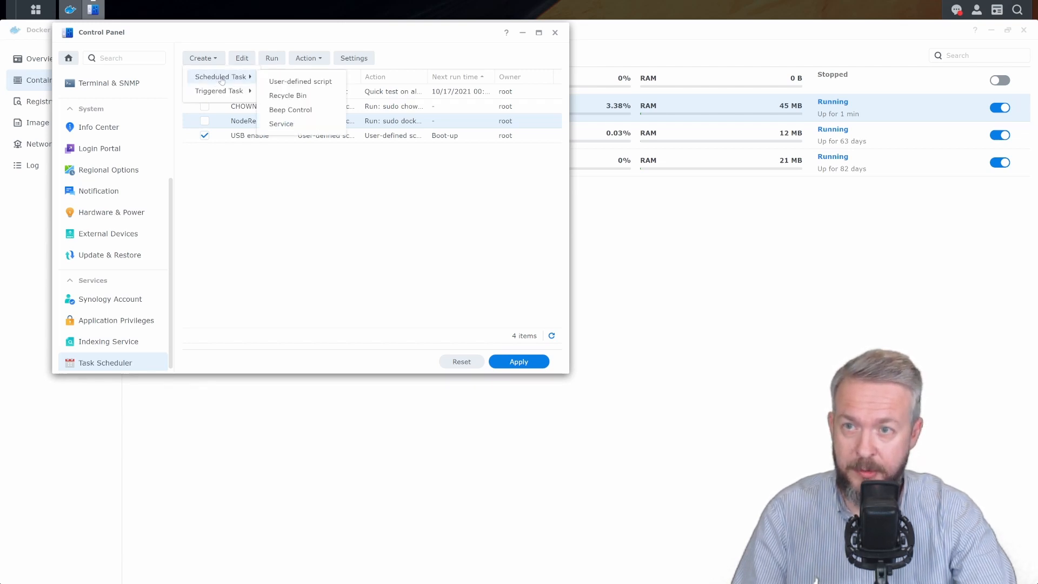
Step: Start a user-defined script task named Watchtower that runs as root
click(300, 81)
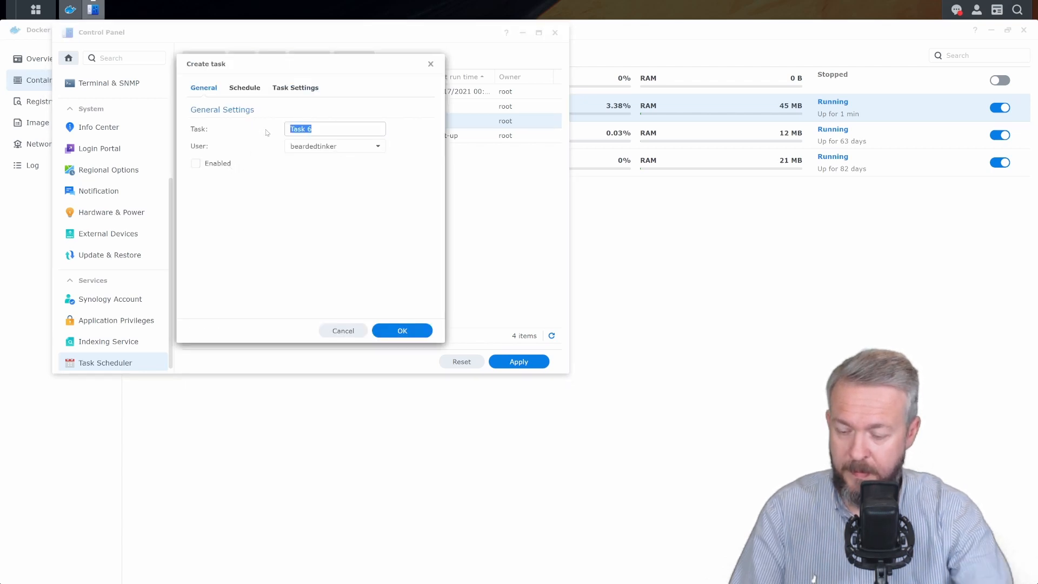
text(Wat)
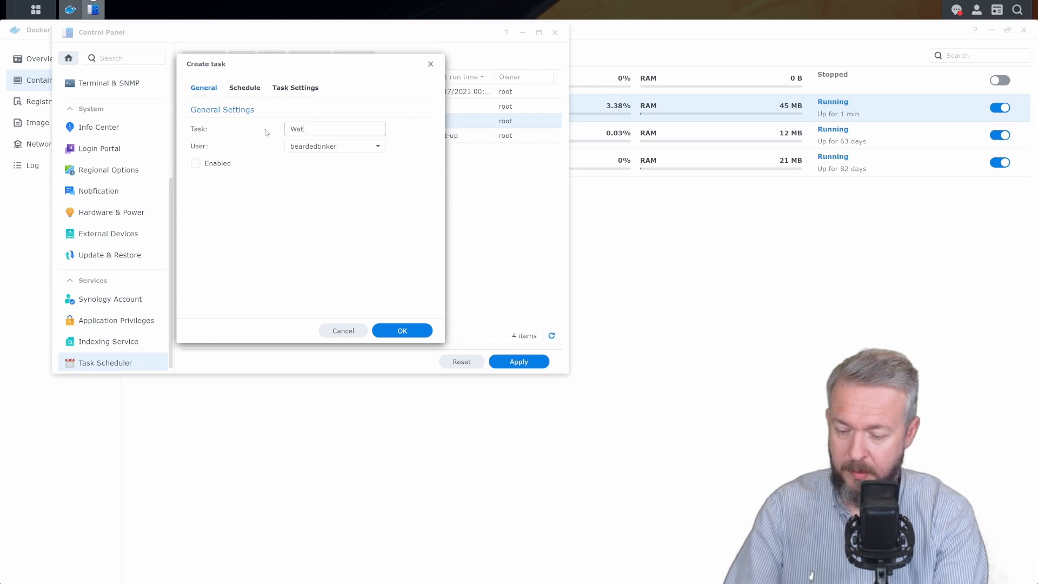
text(Watchtower)
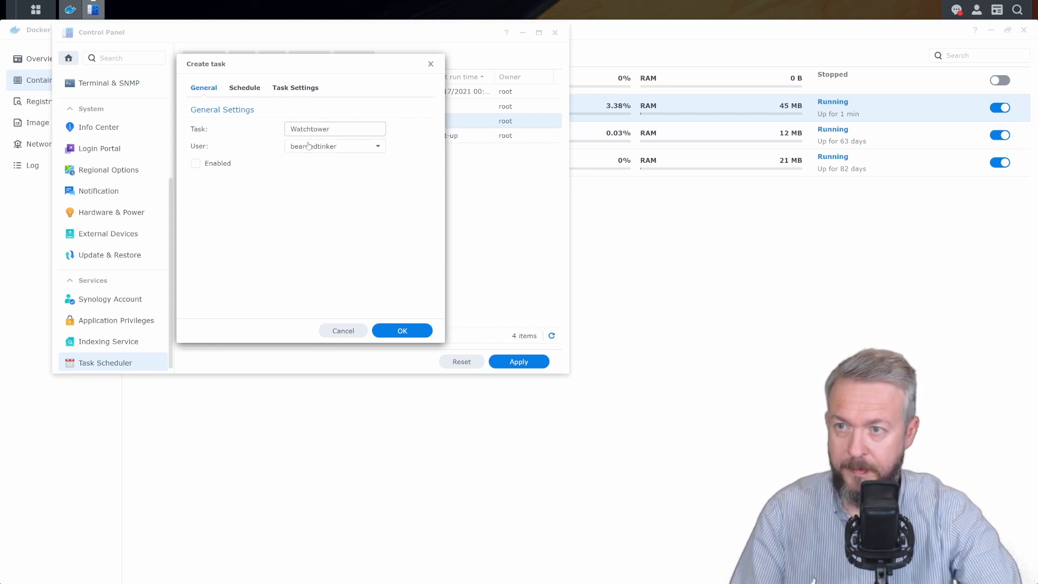
click(335, 146)
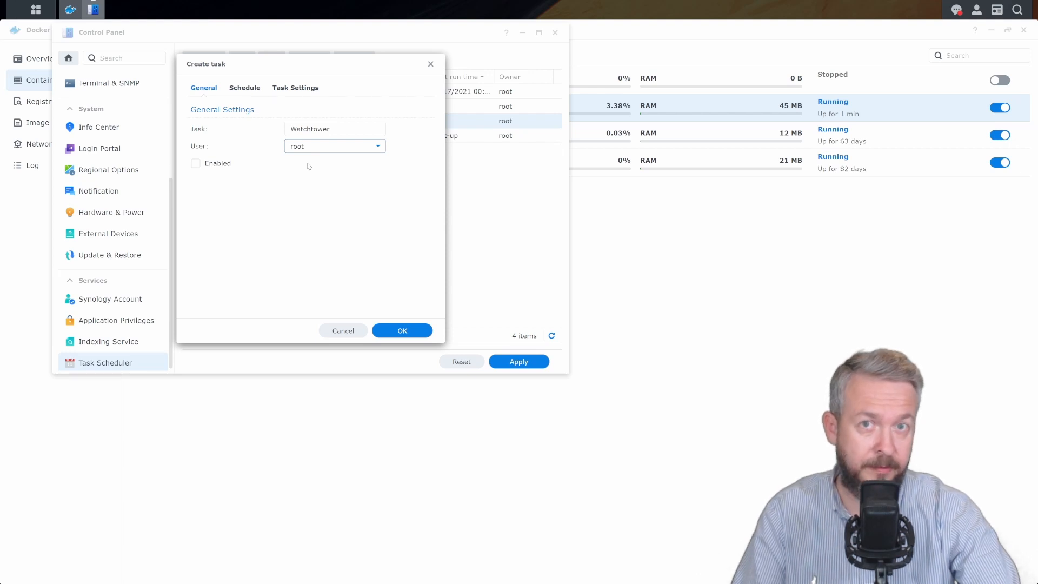
Step: Schedule the task to run only on Sundays
click(245, 88)
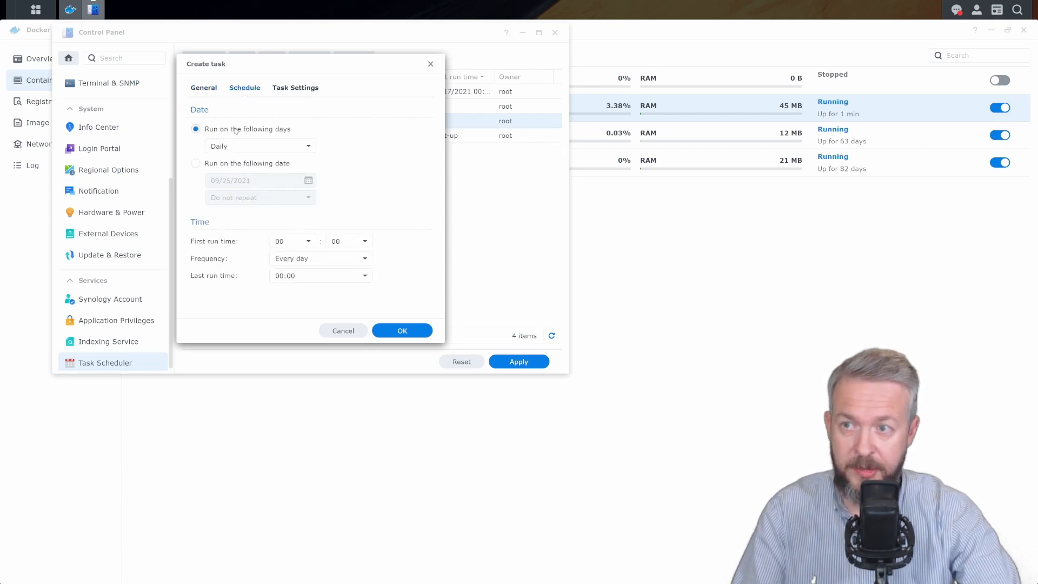
click(260, 146)
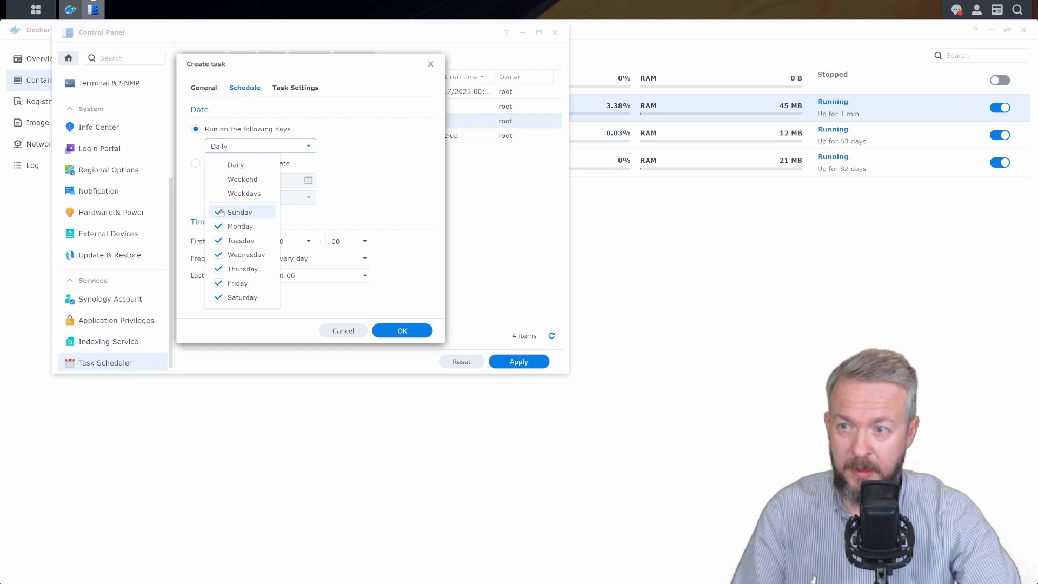
click(219, 212)
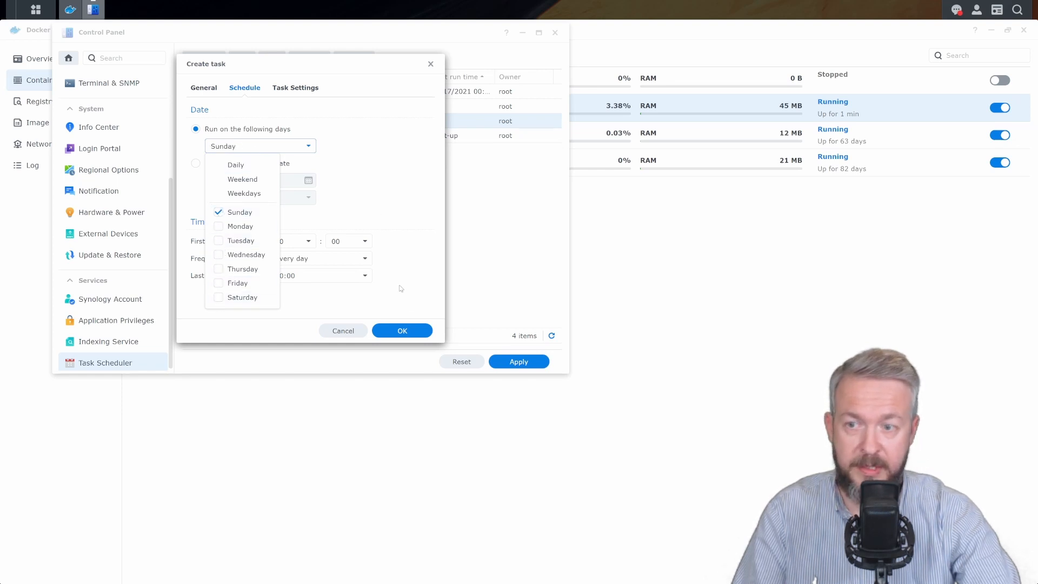
click(295, 88)
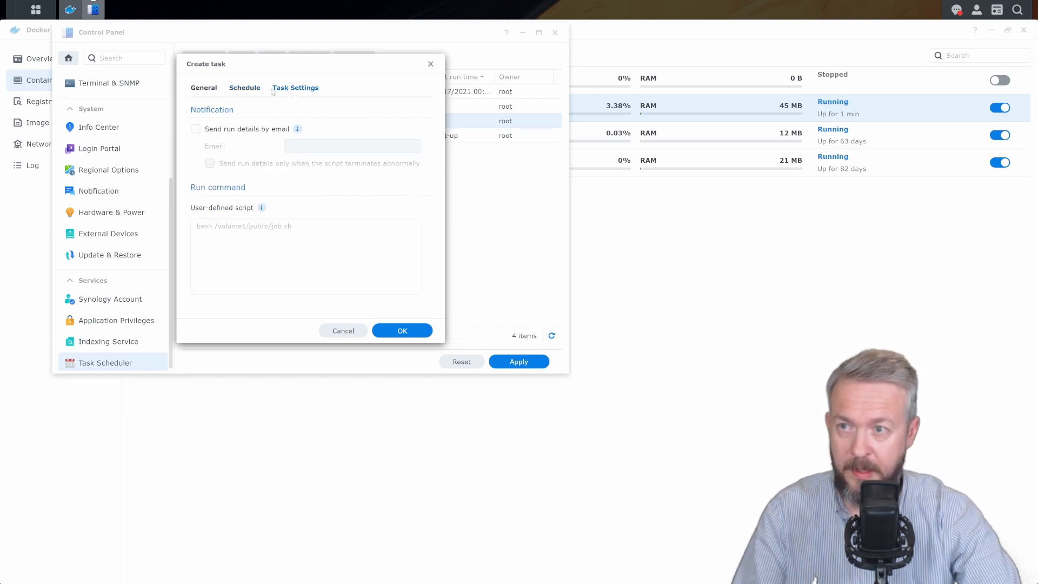
Step: Set the script to sudo docker run ... containrrr/watchtower --run-once vaultwarden and save, accepting the root warning
text(sudo docker run --rm -v /var/run/docker.sock:/var/run/docker.sock containrrr/watchtower --run-once storagenode)
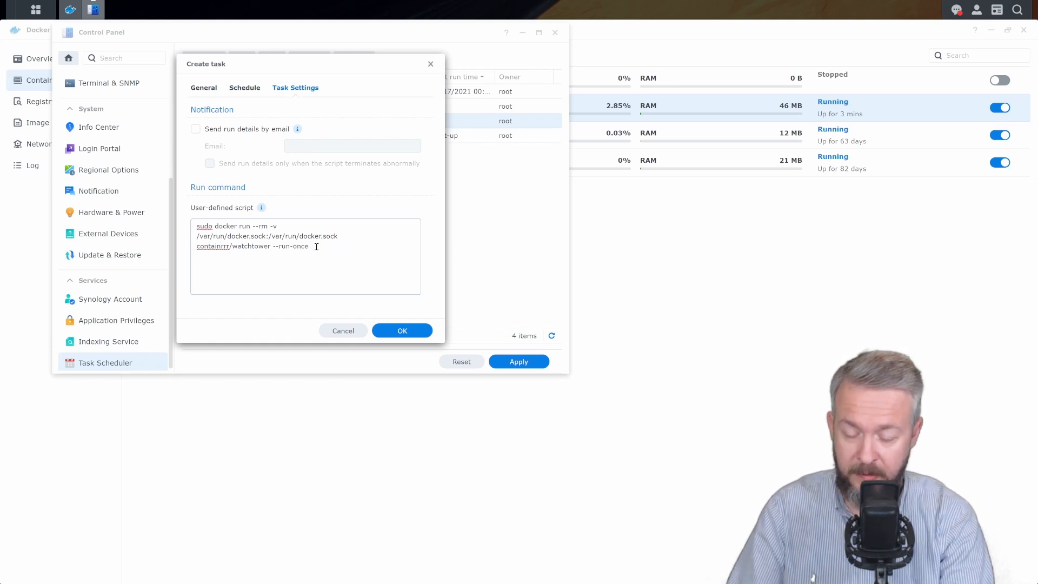
text(v)
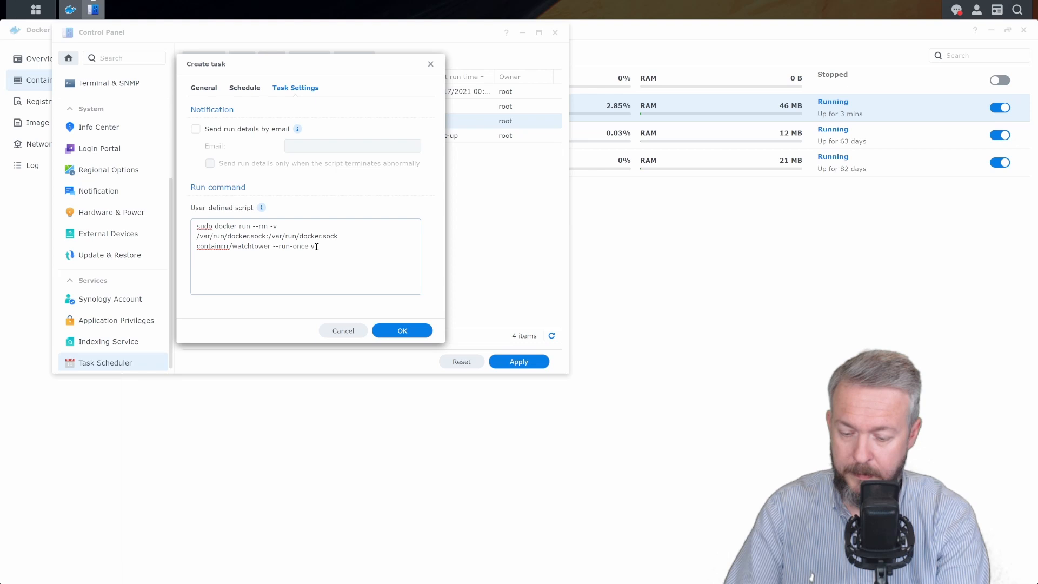
text(altwarden)
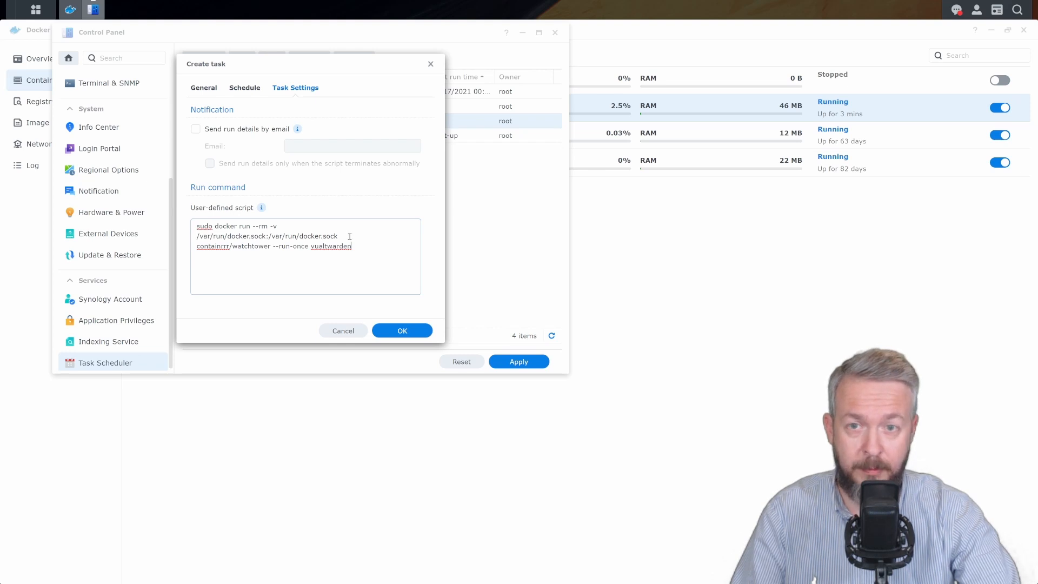
mouse_move(453, 327)
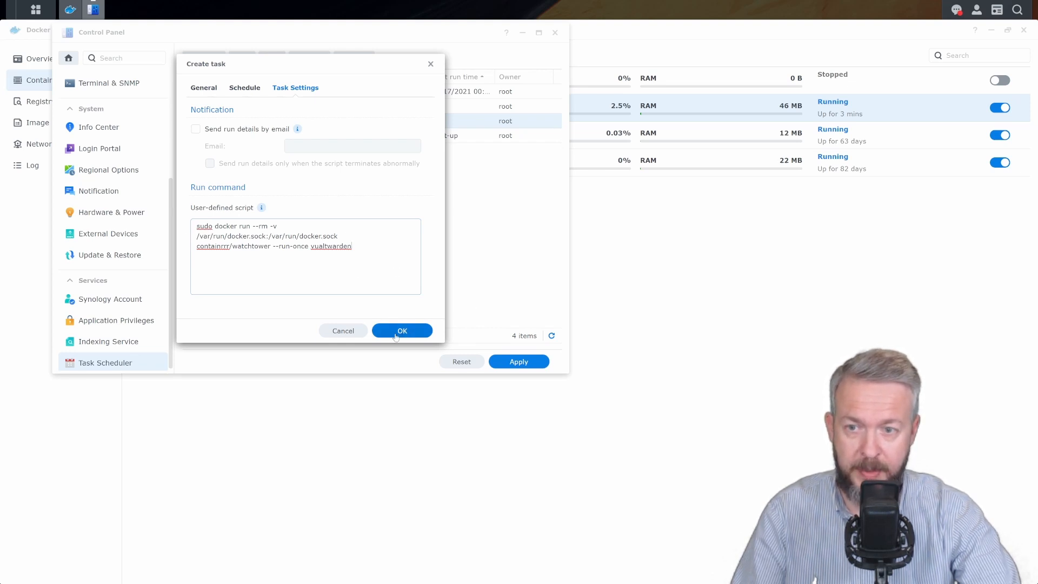
click(402, 330)
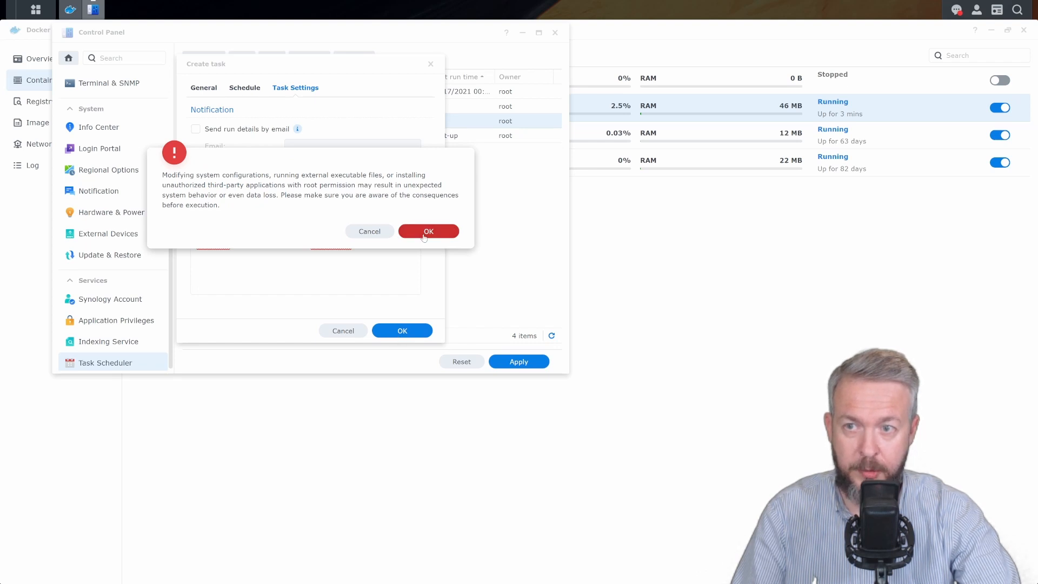
click(428, 231)
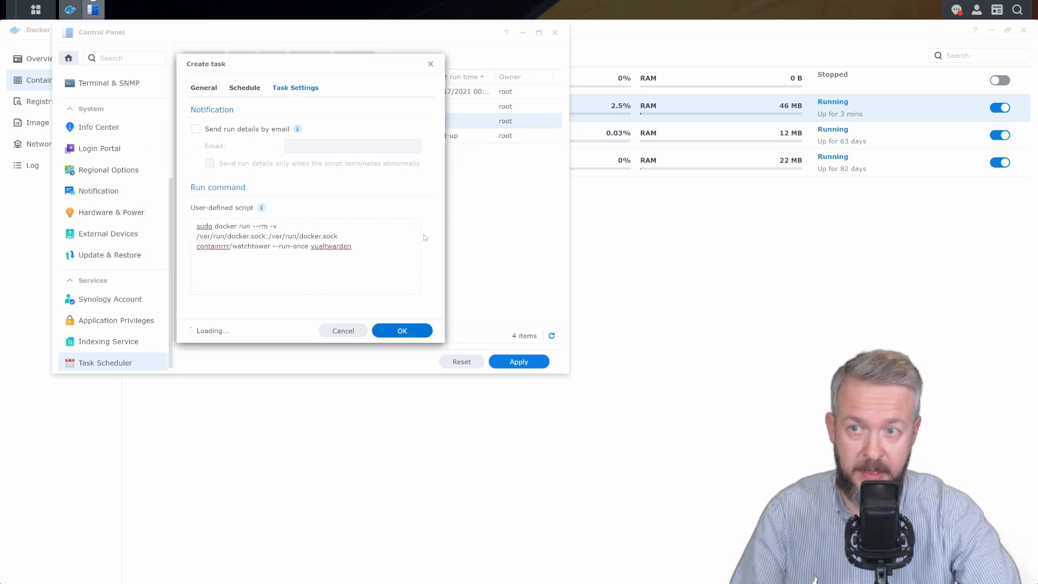
Step: Select the saved Watchtower task and run it manually, confirming the prompt
click(401, 330)
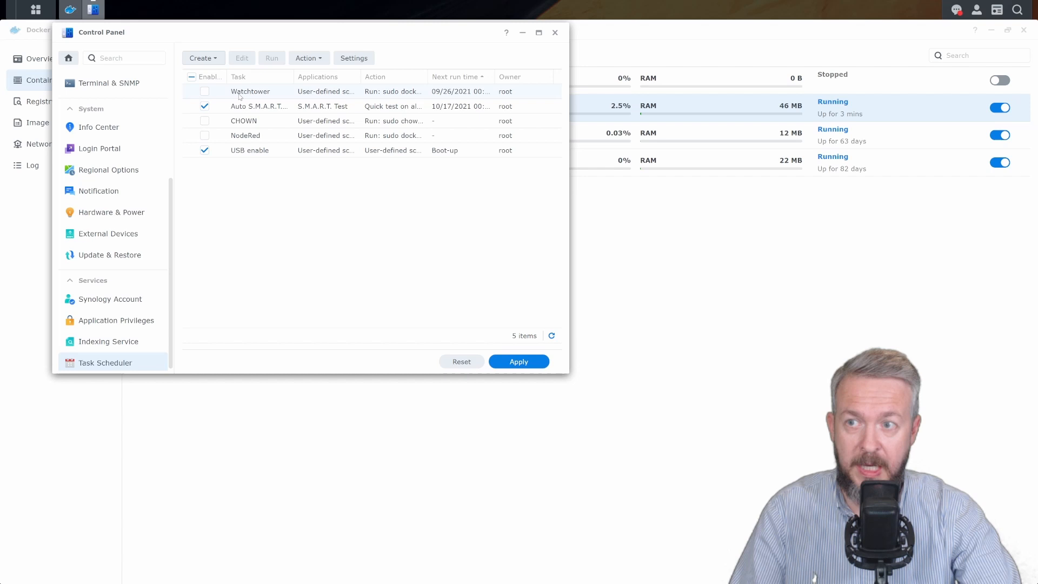
mouse_move(334, 92)
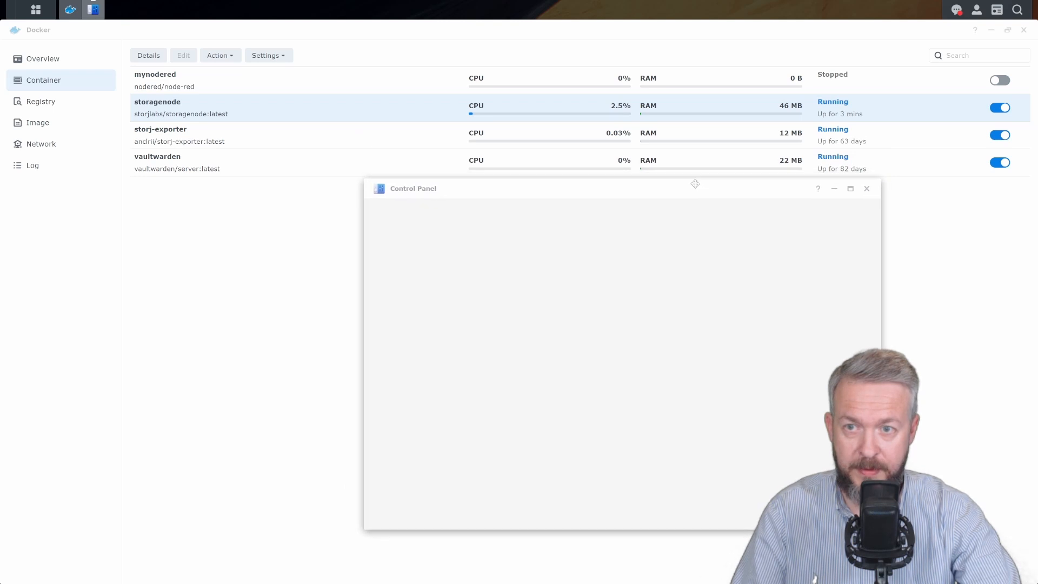
click(414, 516)
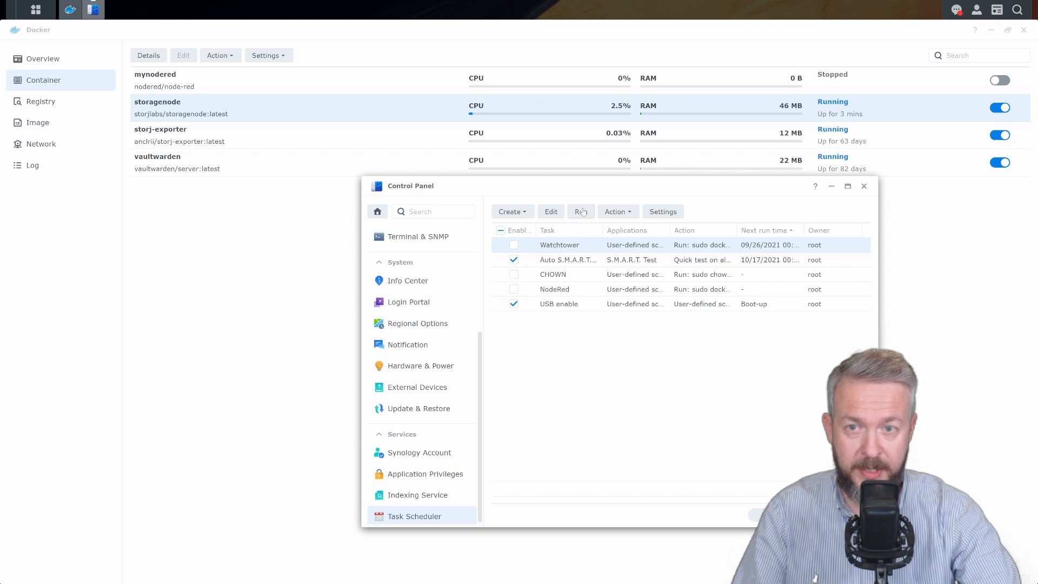
click(580, 211)
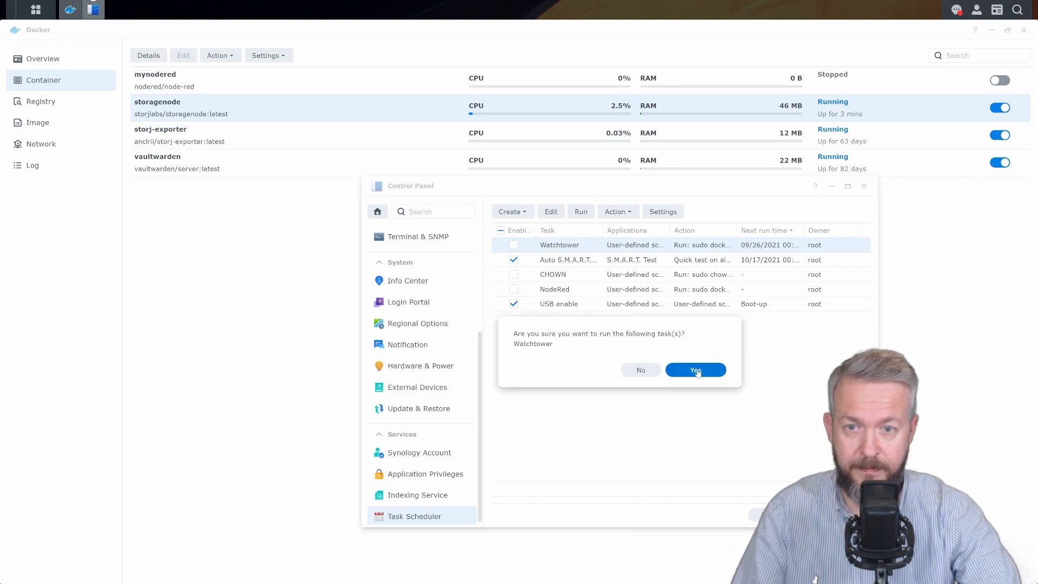
click(696, 370)
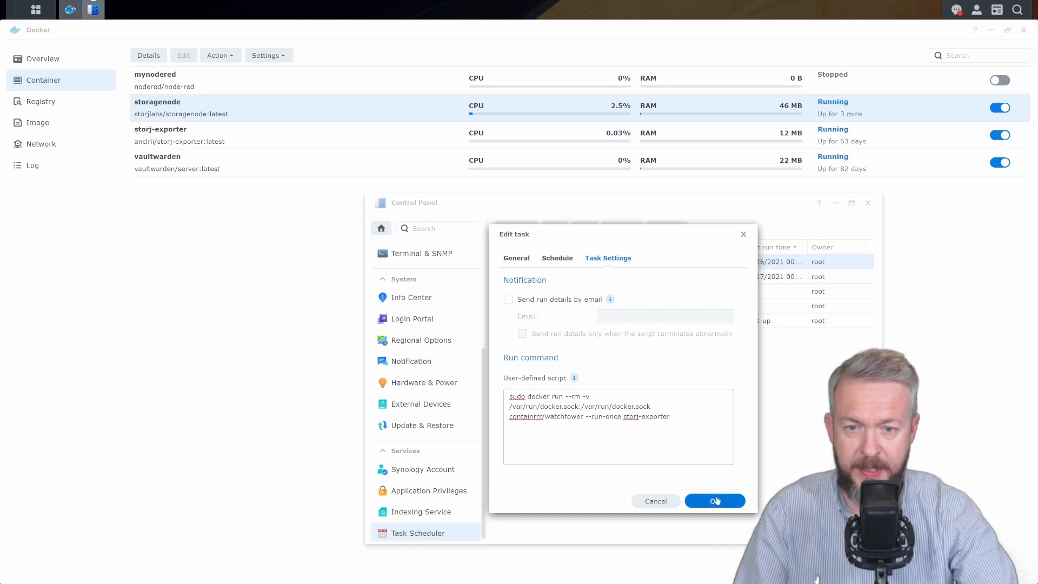
Step: Save the script targeting storj-exporter and run the Watchtower task again
click(715, 500)
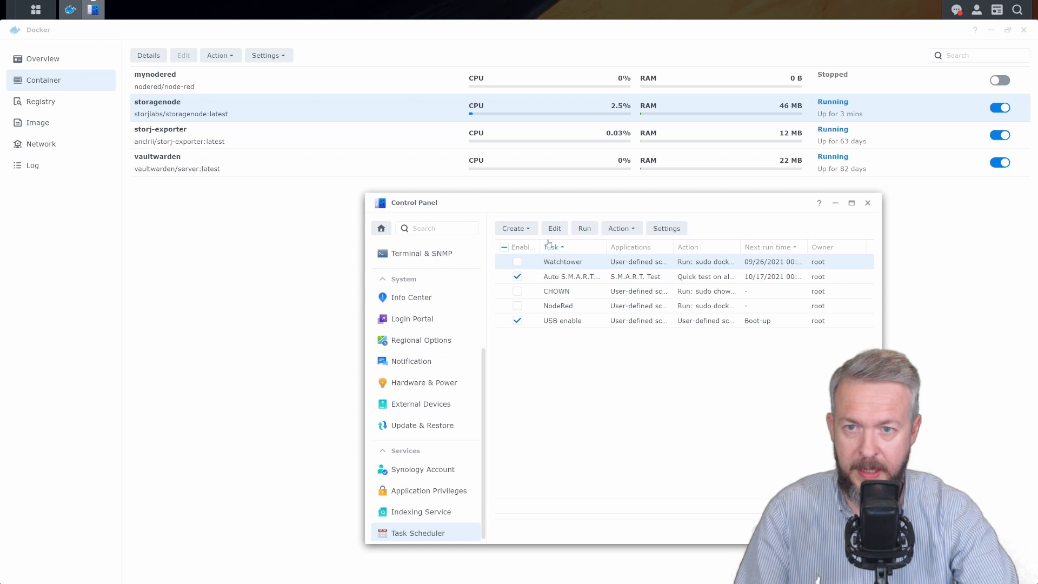
click(584, 228)
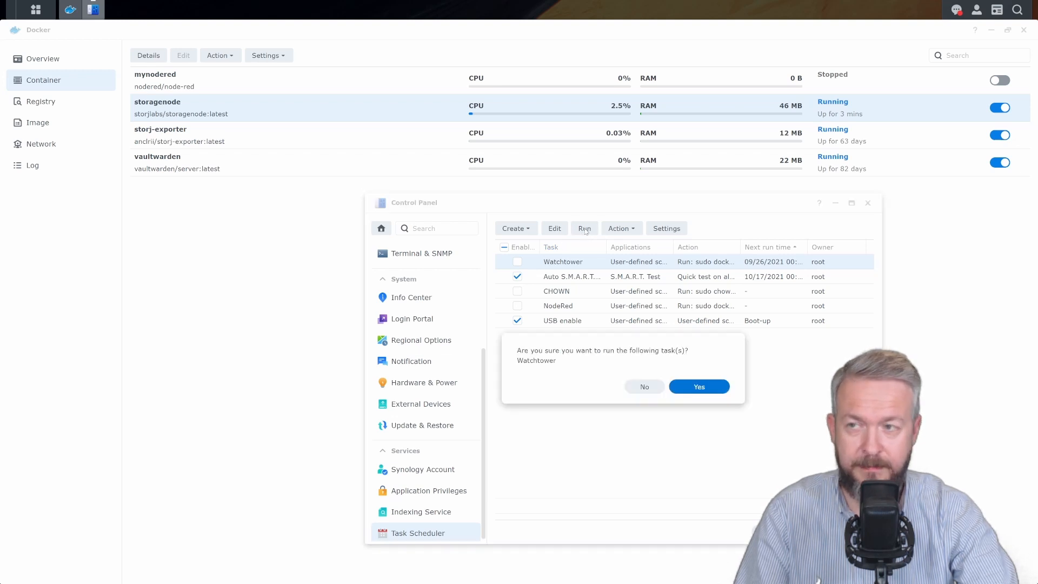
click(700, 386)
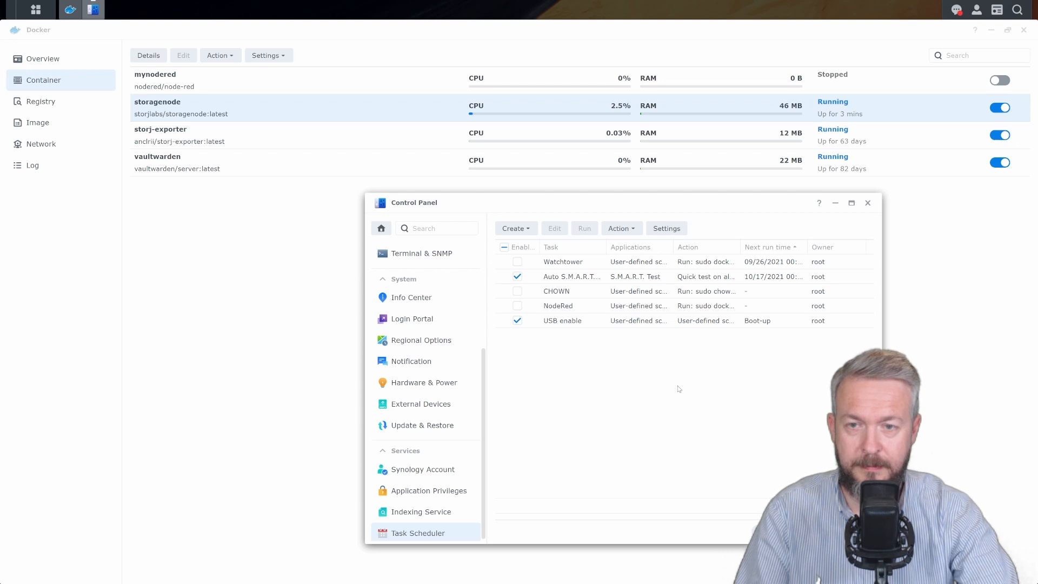
mouse_move(615, 349)
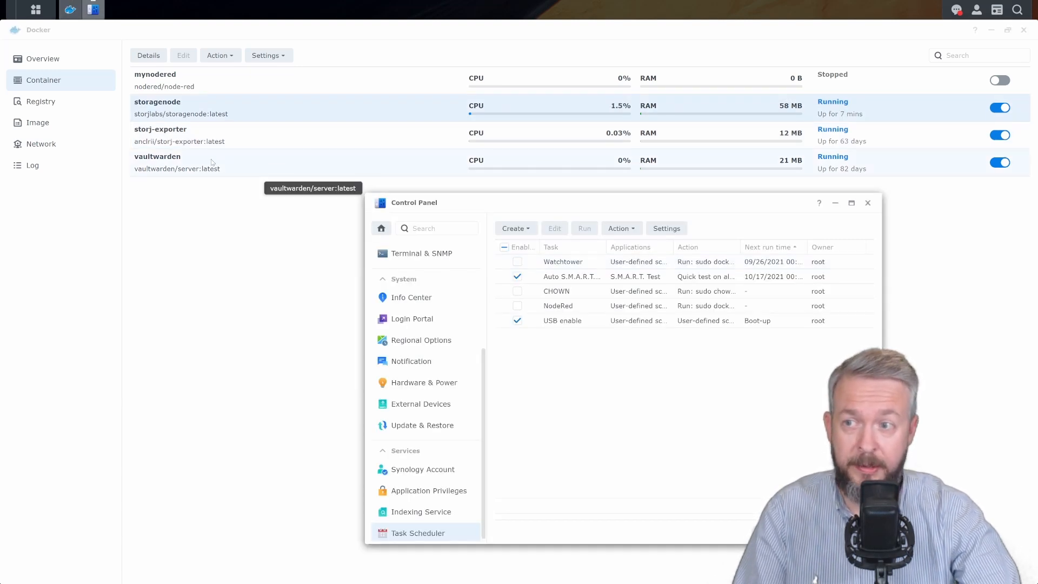
mouse_move(179, 139)
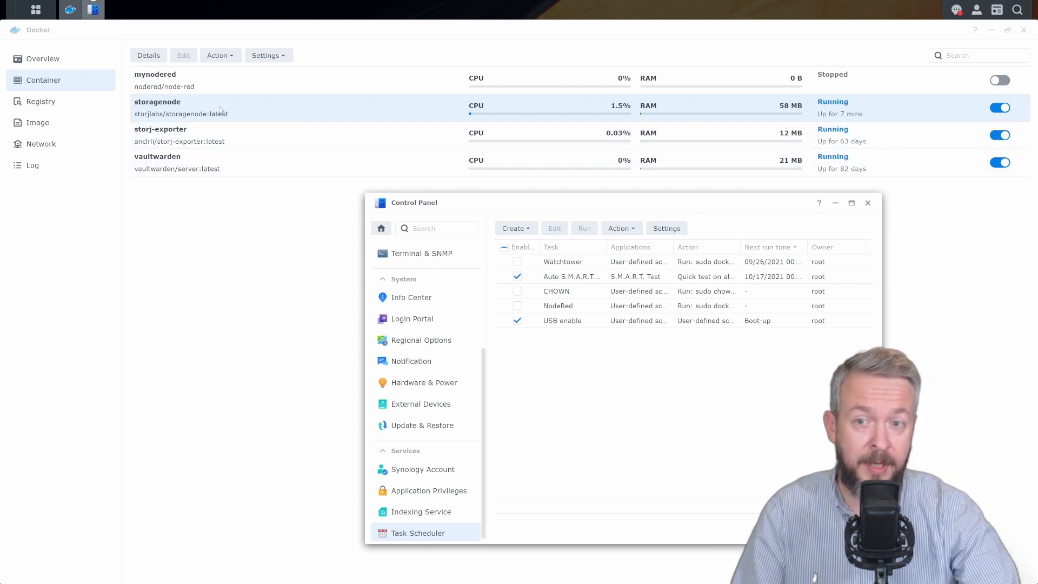
mouse_move(169, 97)
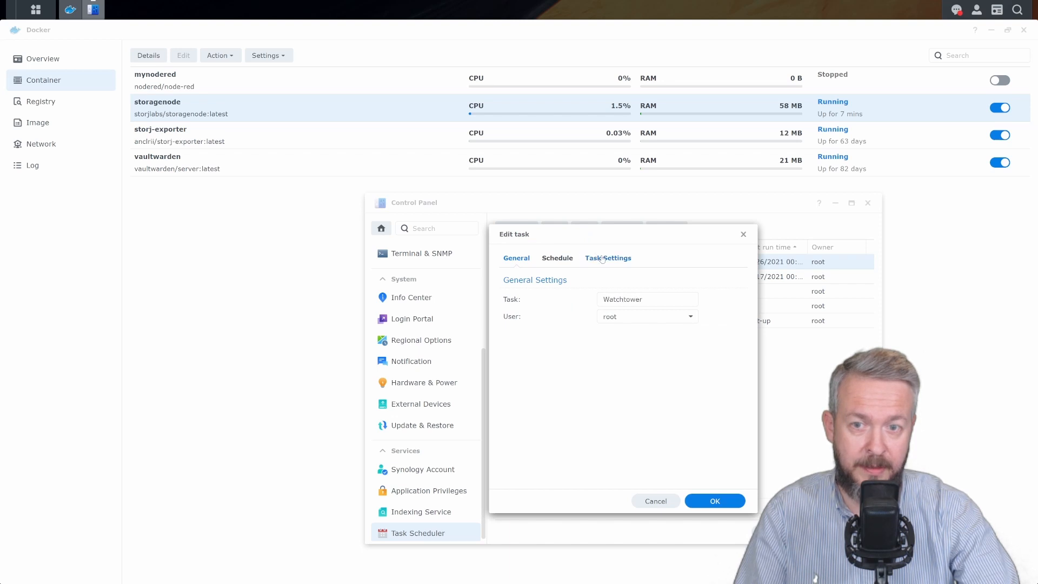
Step: Replace the container name with the placeholder 'whatever', save, and start a run of the task
click(608, 258)
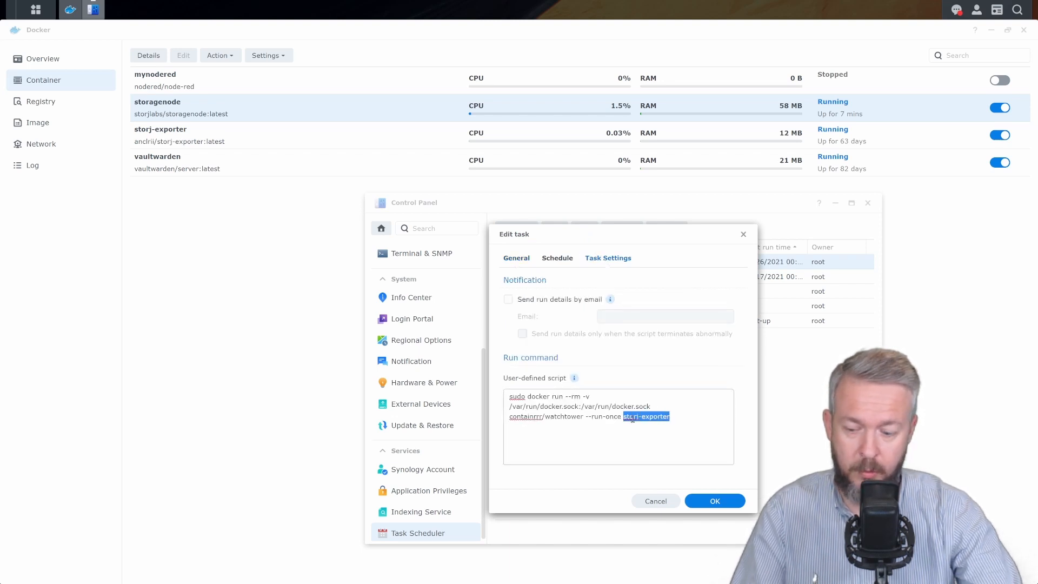
text(whatever)
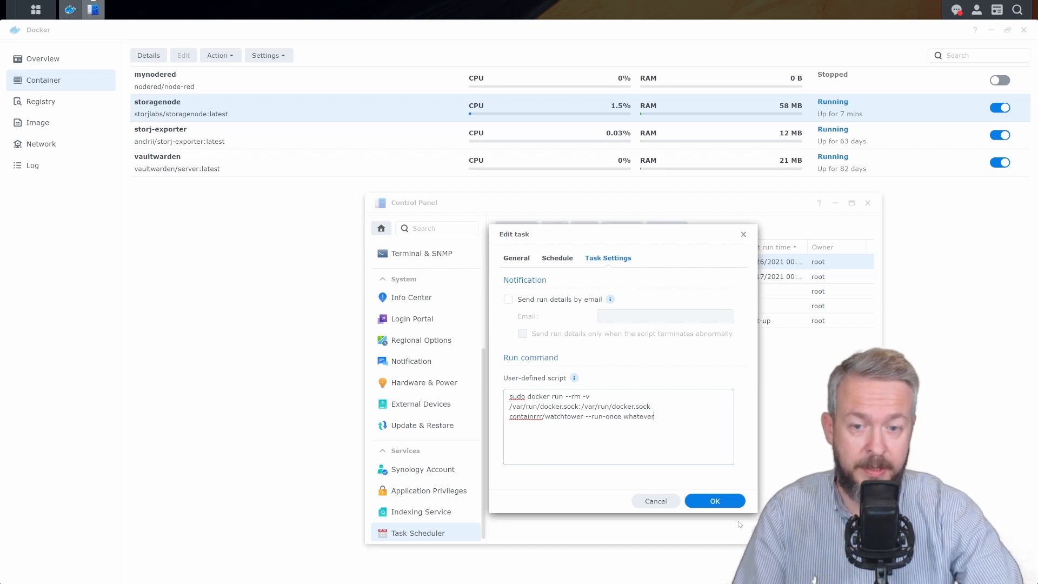
click(715, 501)
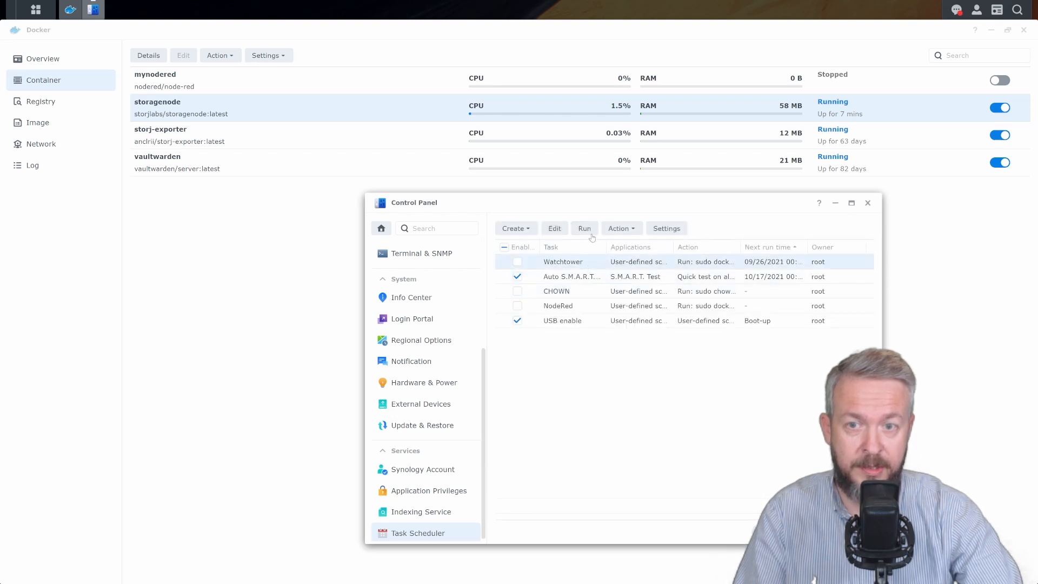
click(584, 228)
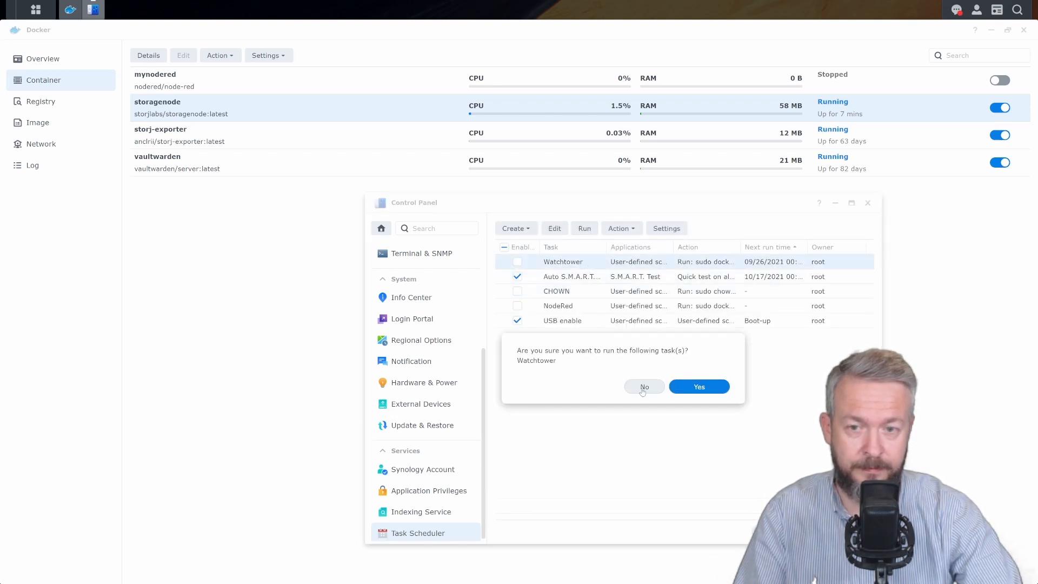
Step: Answer No to the Watchtower run confirmation, leaving the task disabled in the list
click(644, 387)
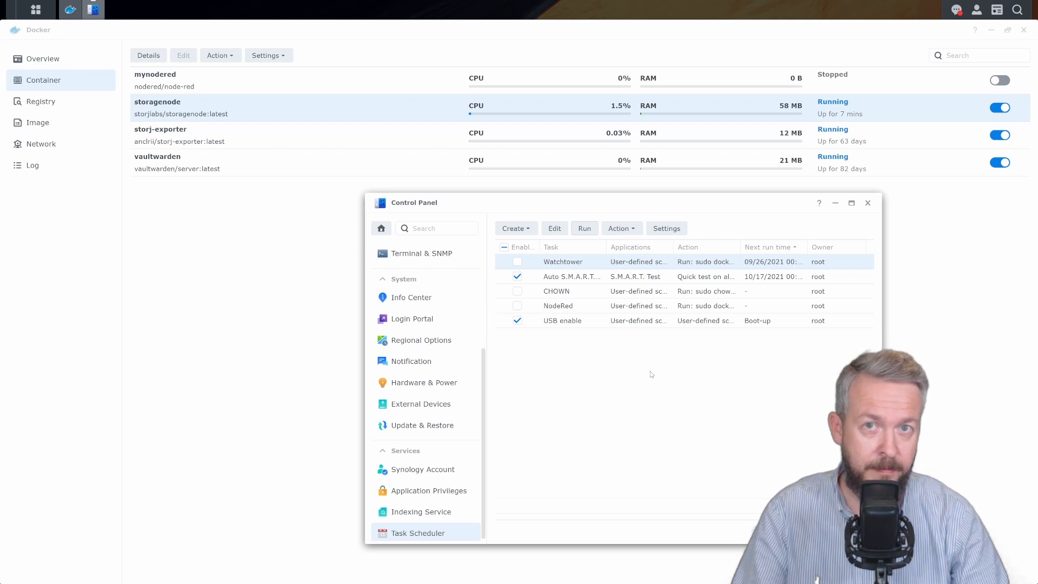
mouse_move(231, 107)
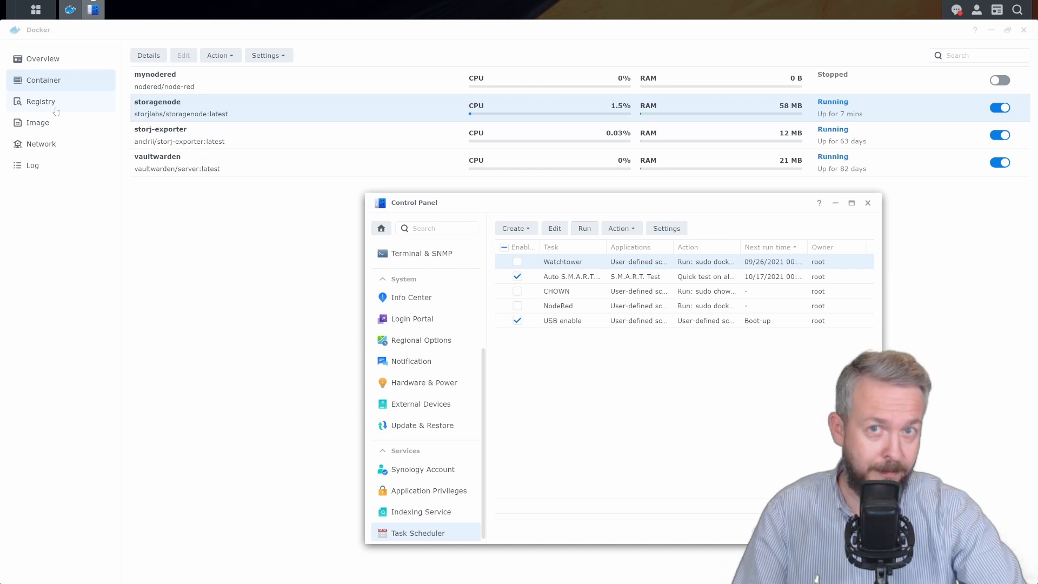
mouse_move(61, 123)
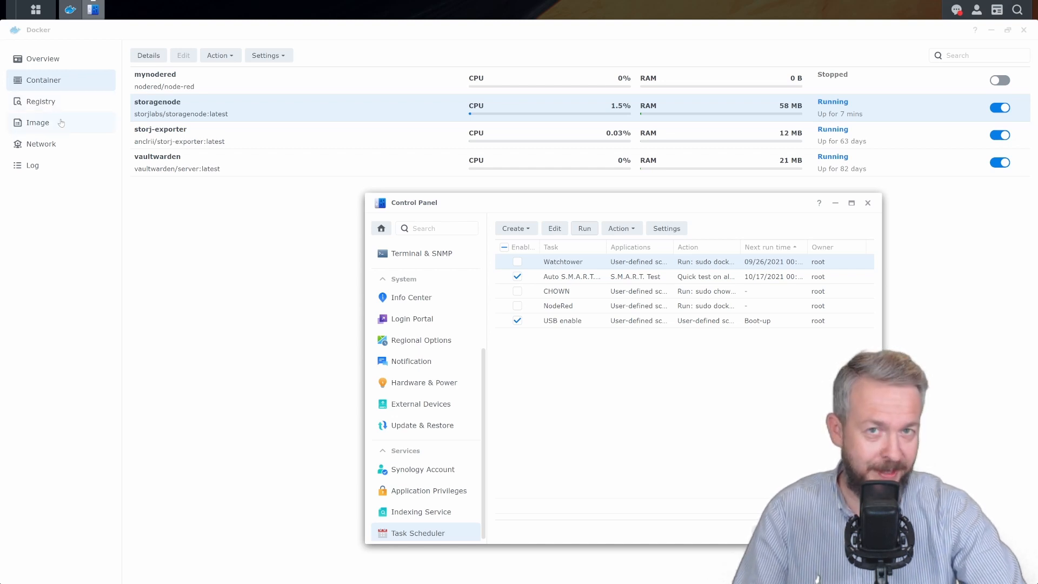